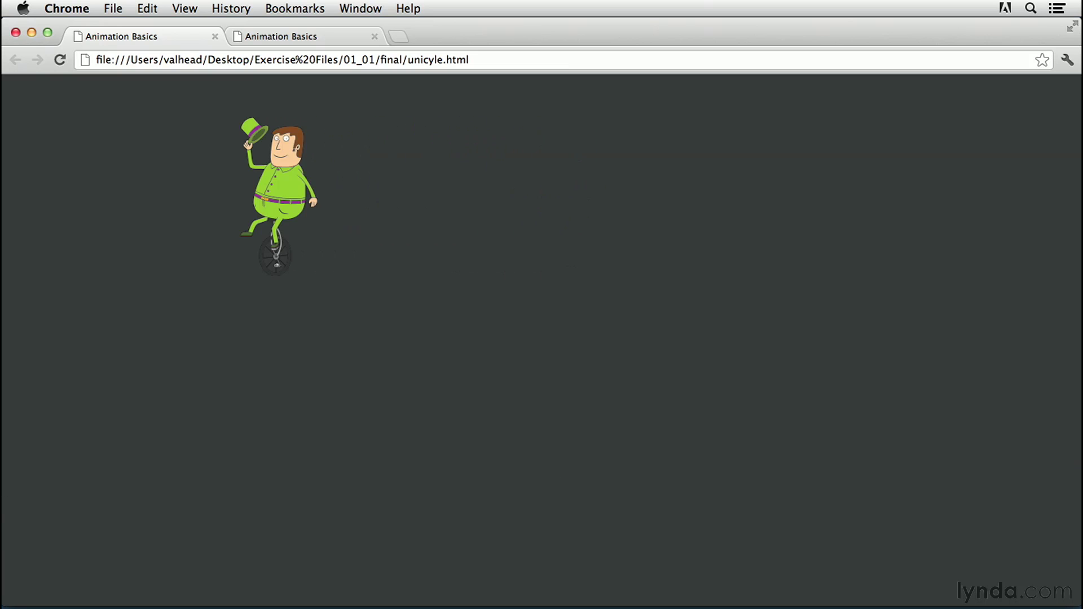
{"action": "mouse_move", "coordinate": [520, 276]}
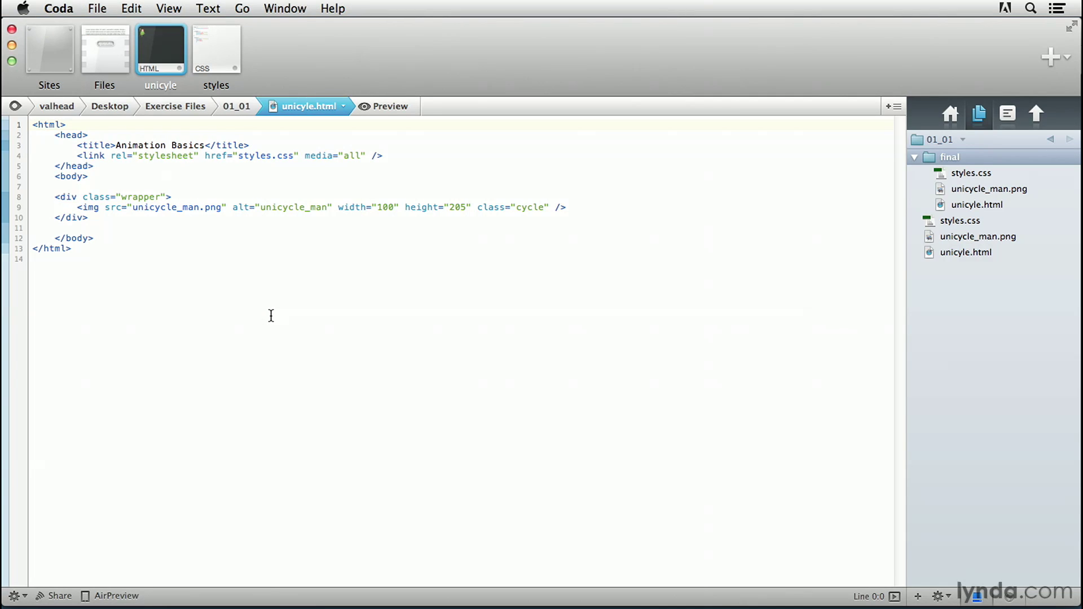
- Position the cursor in styles.css on the line below the .cycle rule
{"action": "left_click", "coordinate": [33, 125]}
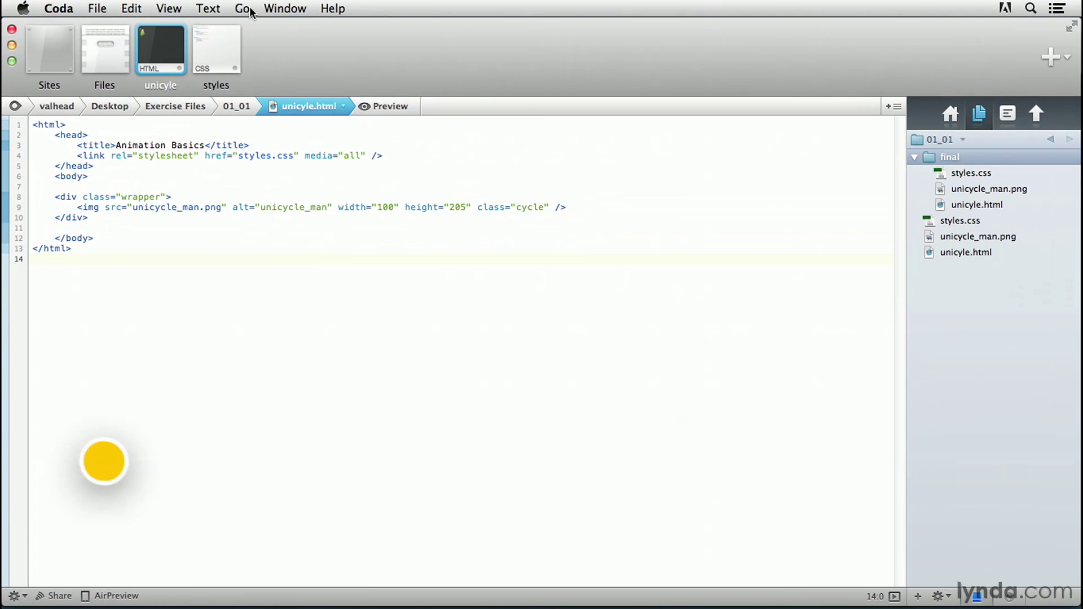
{"action": "left_click", "coordinate": [216, 49]}
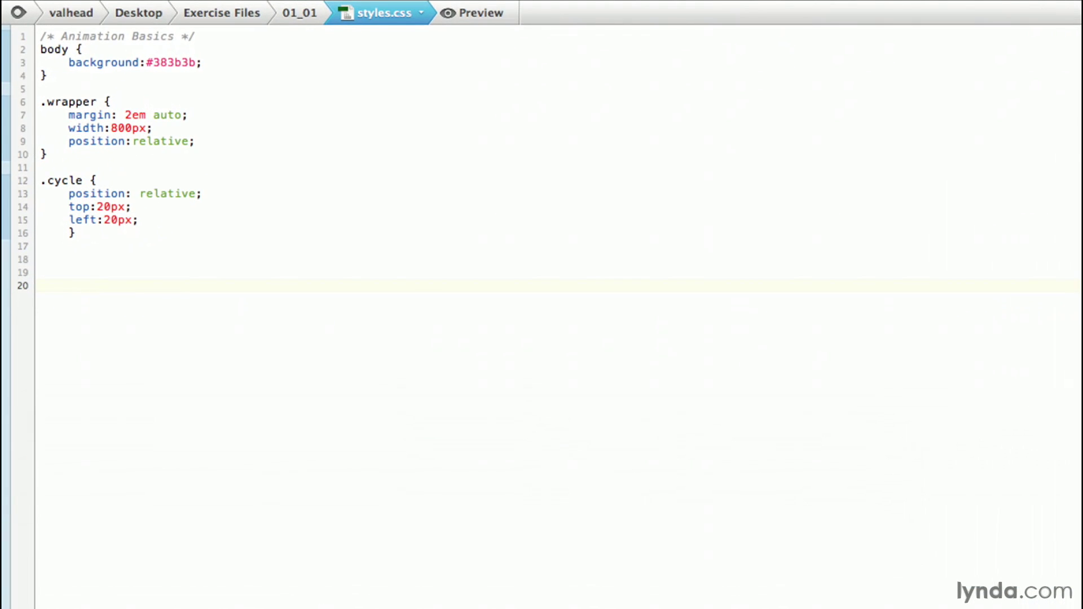
{"action": "left_click", "coordinate": [97, 286]}
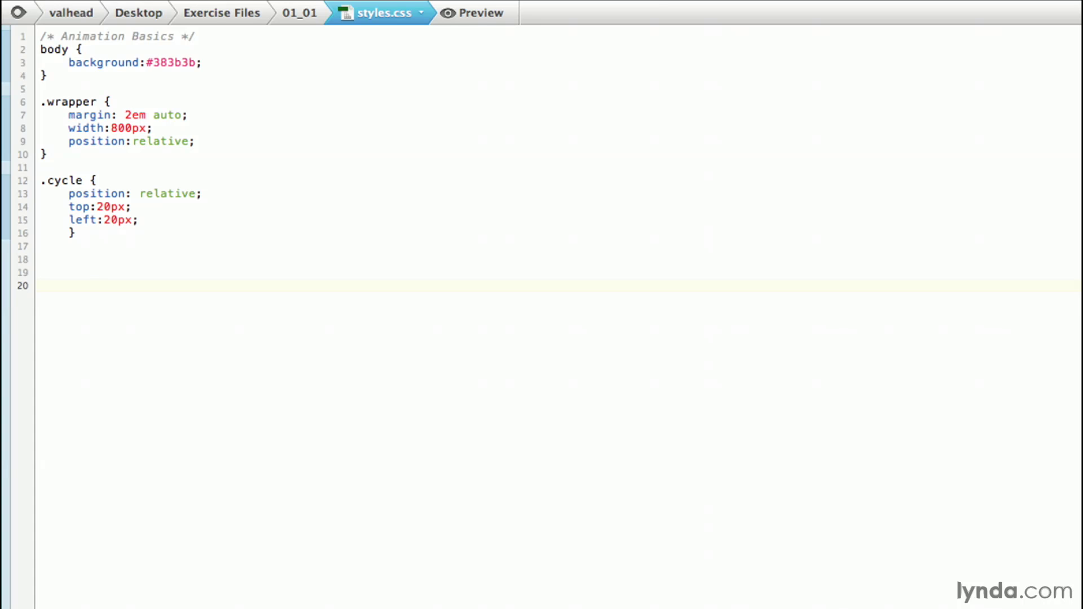
{"action": "left_click", "coordinate": [98, 286]}
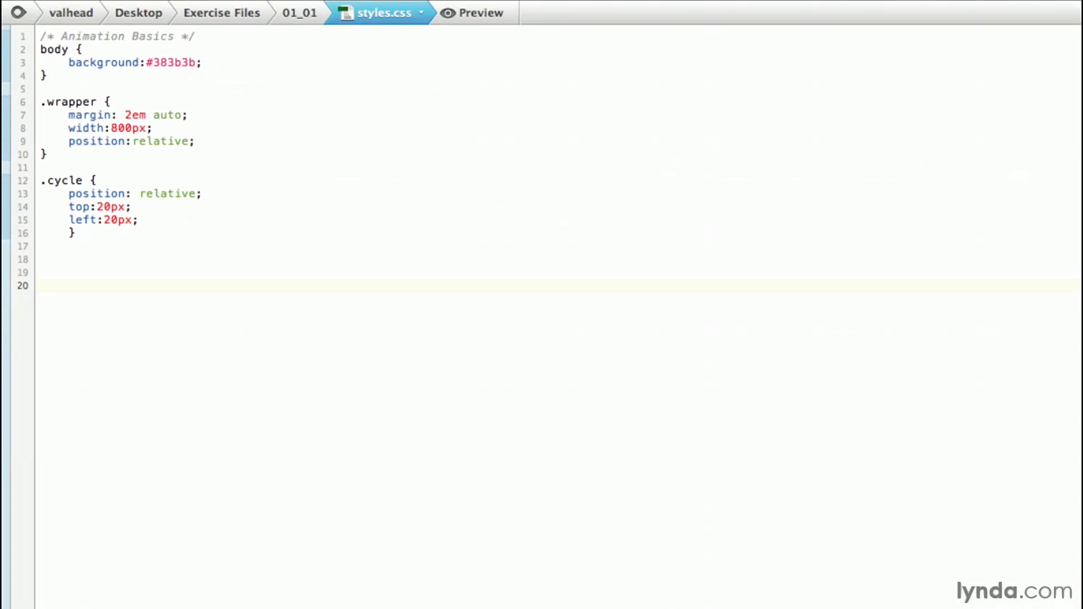
- Add an empty @-webkit-keyframes ride { } block below the .cycle rule
{"action": "left_click", "coordinate": [42, 285]}
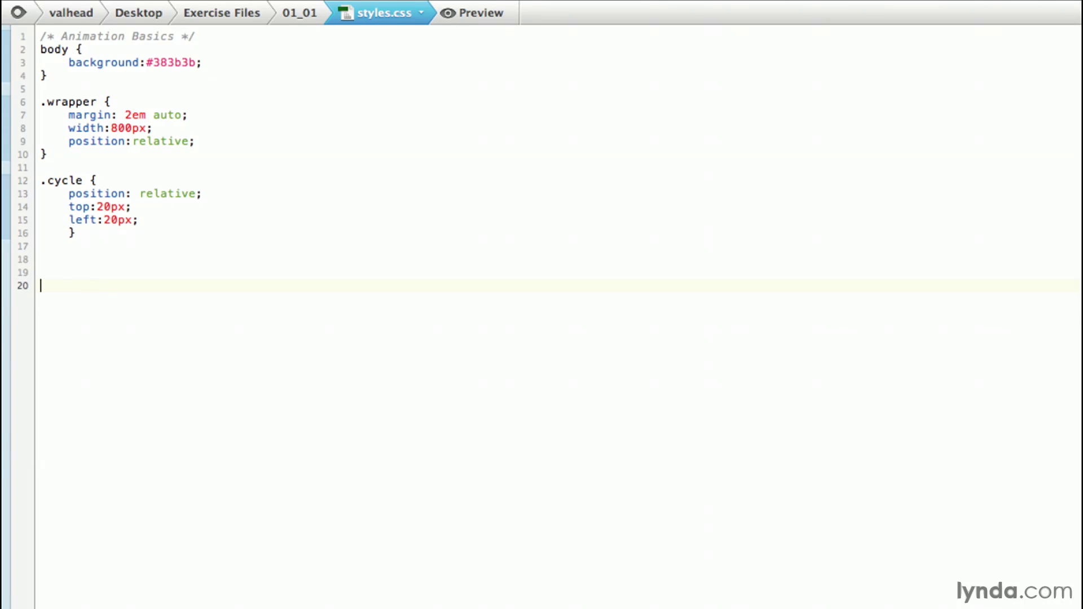
{"action": "type", "text": "@-webkit-keyf"}
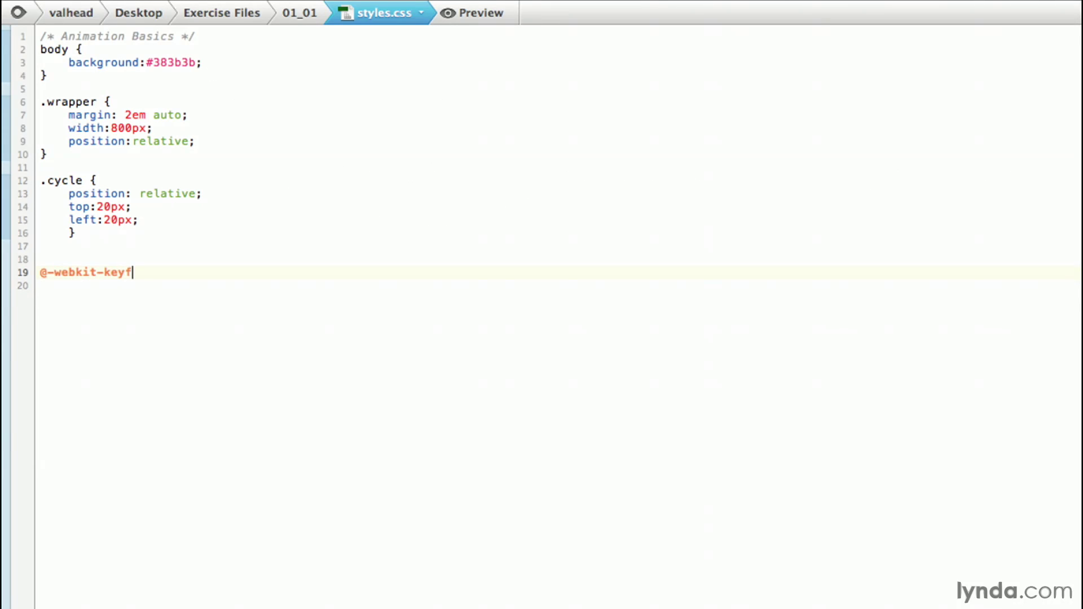
{"action": "type", "text": "rames {"}
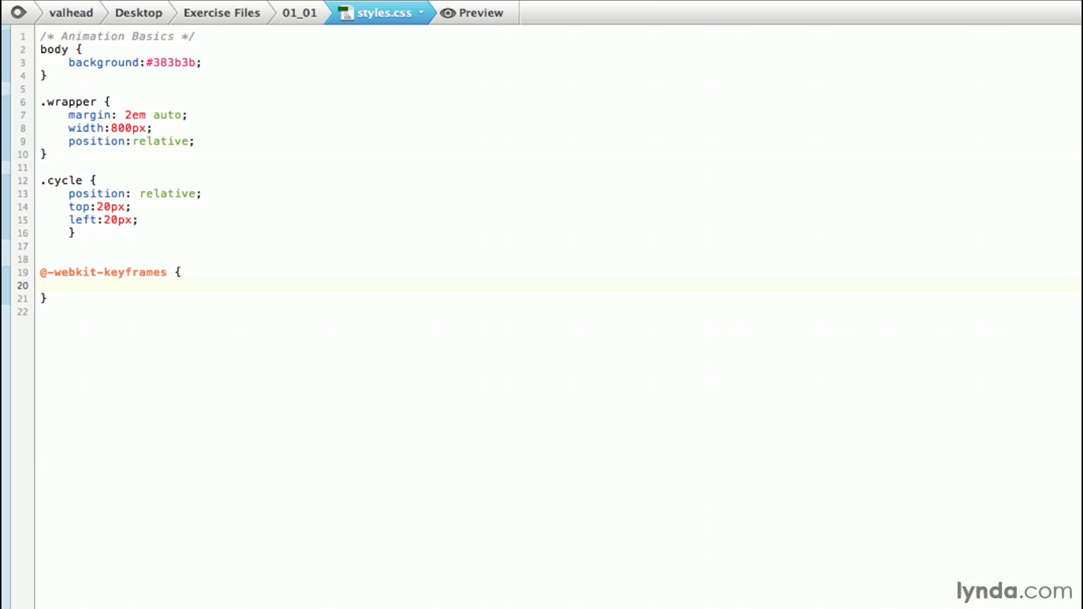
{"action": "left_click", "coordinate": [67, 286]}
{"action": "type", "text": "ride "}
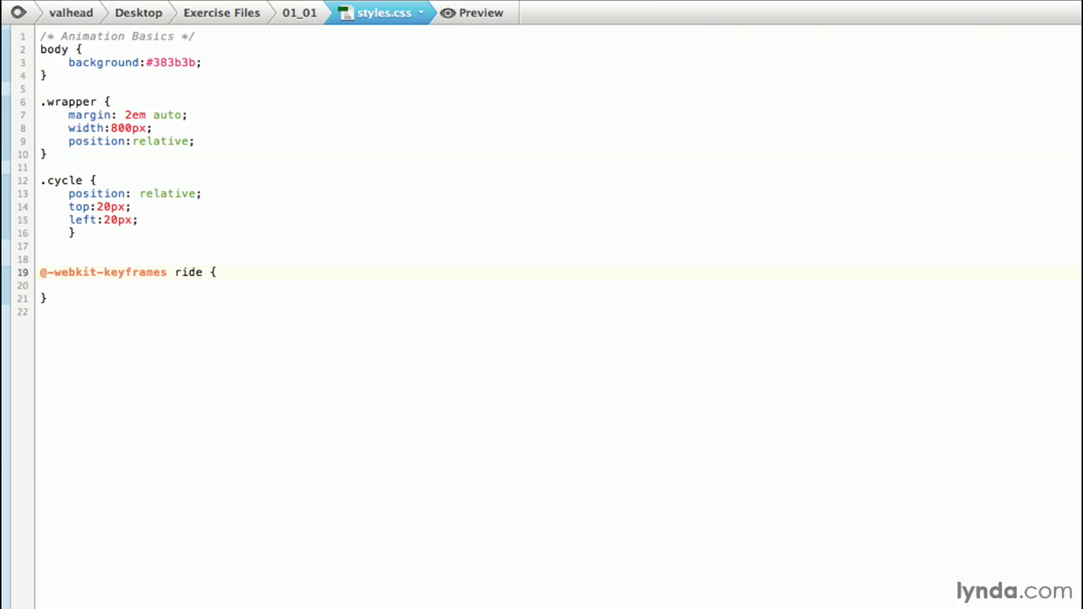
{"action": "left_click", "coordinate": [210, 272]}
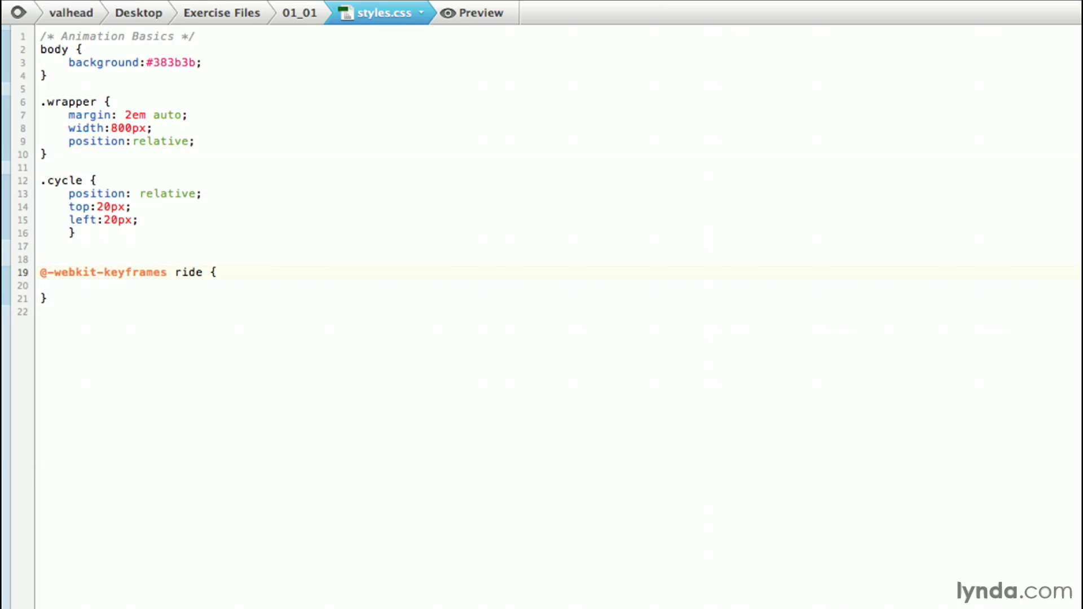
{"action": "left_click", "coordinate": [210, 272]}
{"action": "type", "text": "from"}
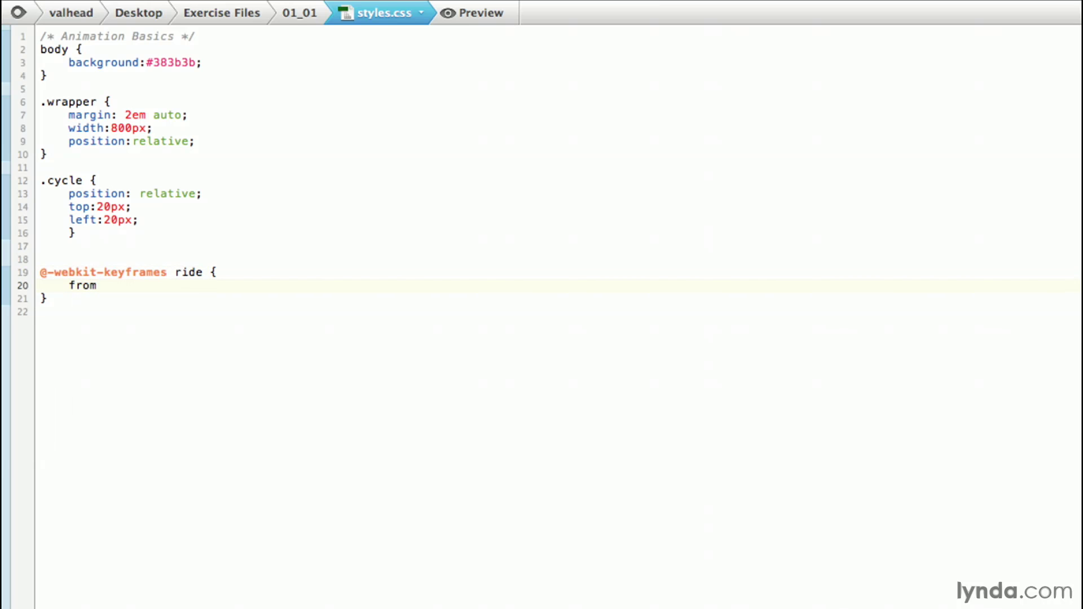
- Write the from step as -webkit-transform: translateX(0px)
{"action": "type", "text": "{}"}
{"action": "type", "text": "to{}"}
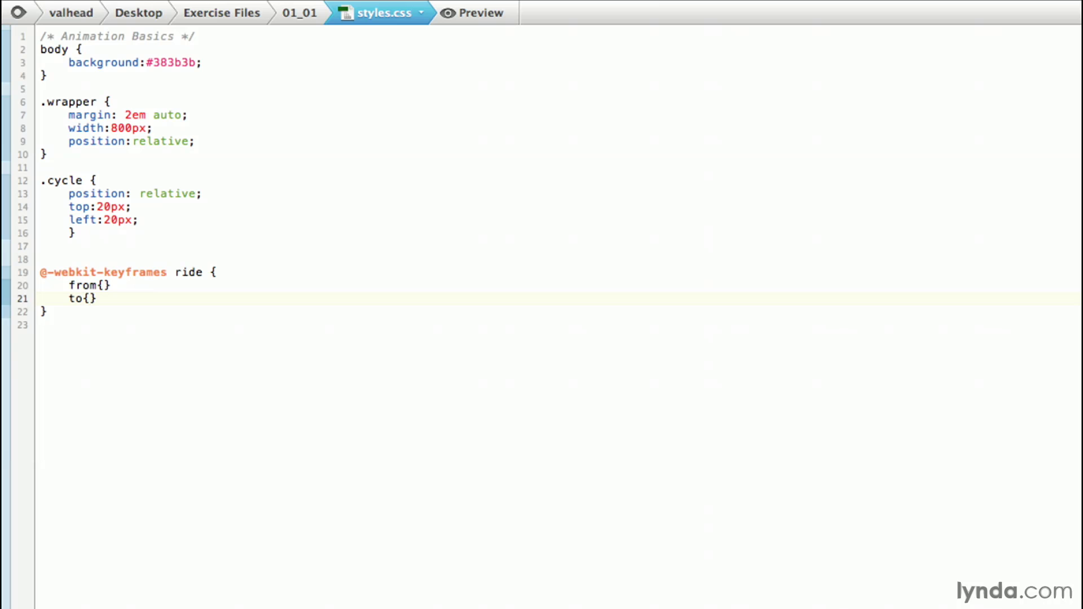
{"action": "left_click", "coordinate": [88, 298]}
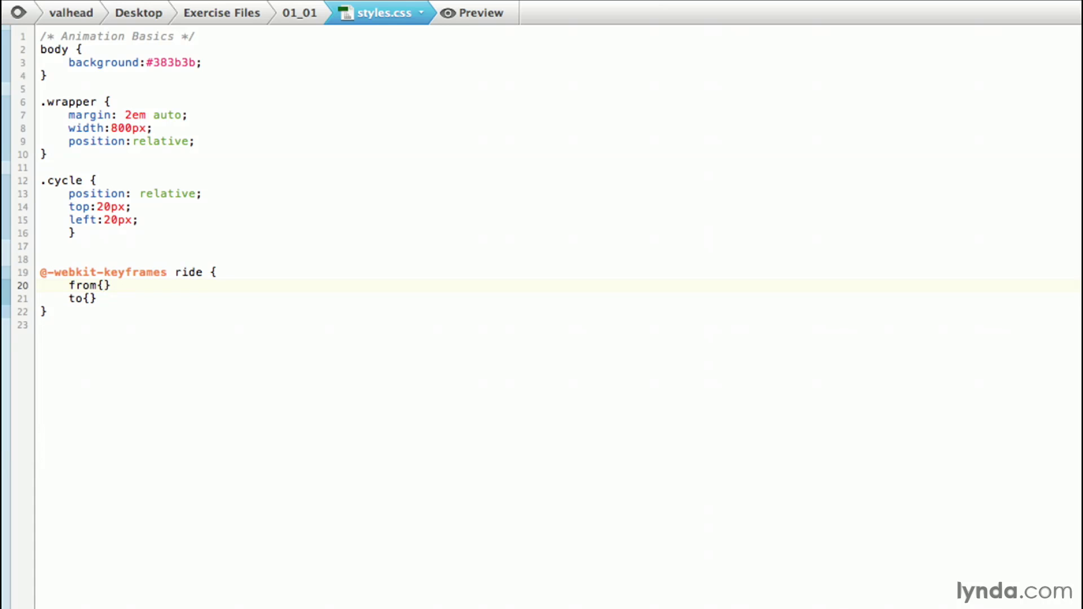
{"action": "type", "text": "-webkit-transform: t"}
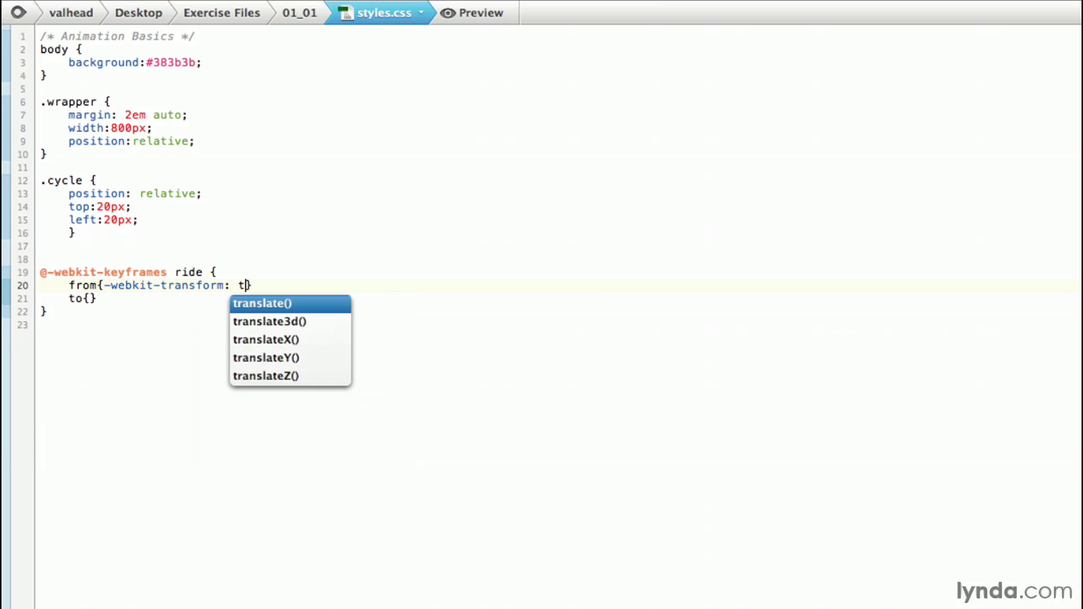
{"action": "left_click", "coordinate": [266, 340]}
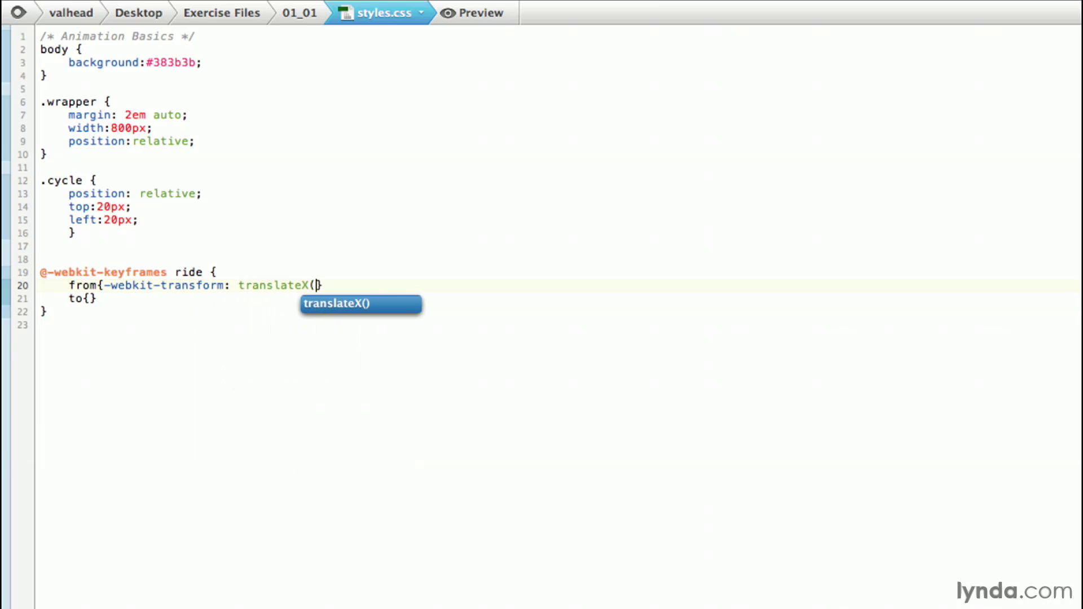
{"action": "type", "text": "0px);}"}
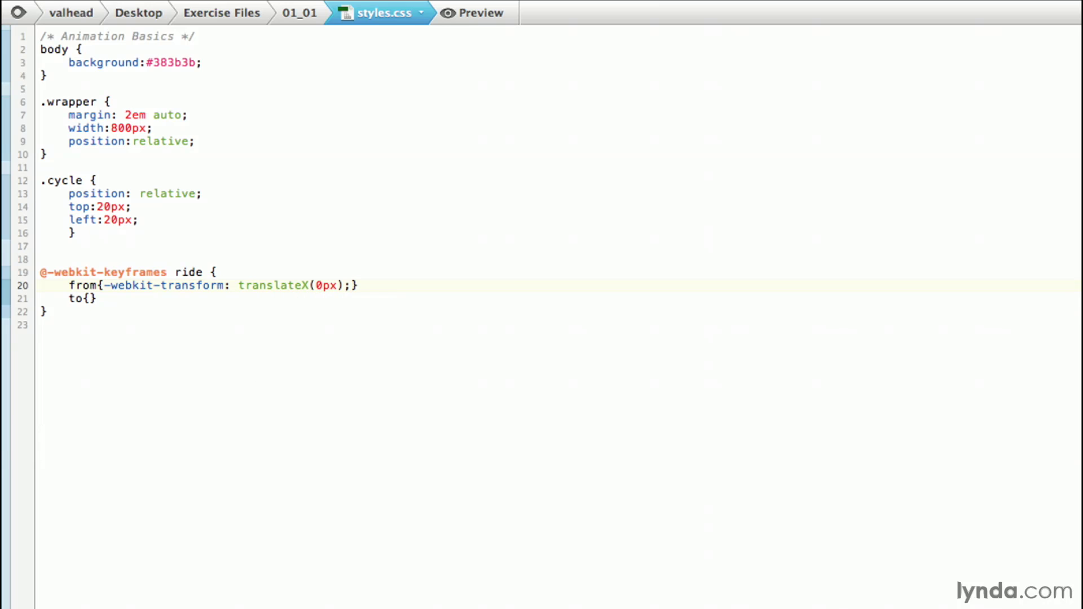
{"action": "left_click", "coordinate": [351, 286]}
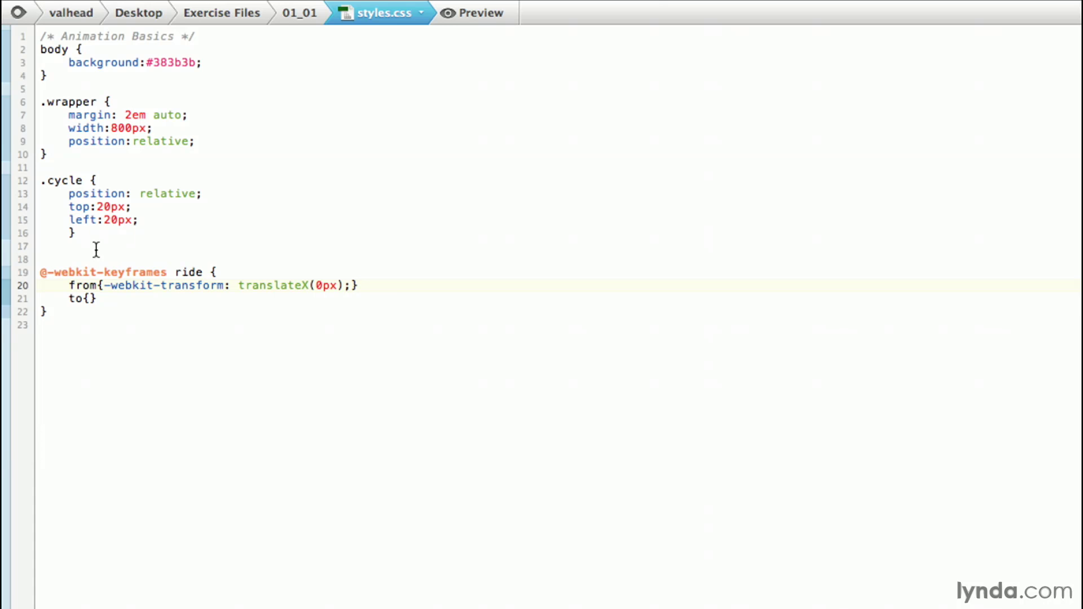
- Write the to step as -webkit-transform: translateX(400px)
{"action": "left_click", "coordinate": [88, 298]}
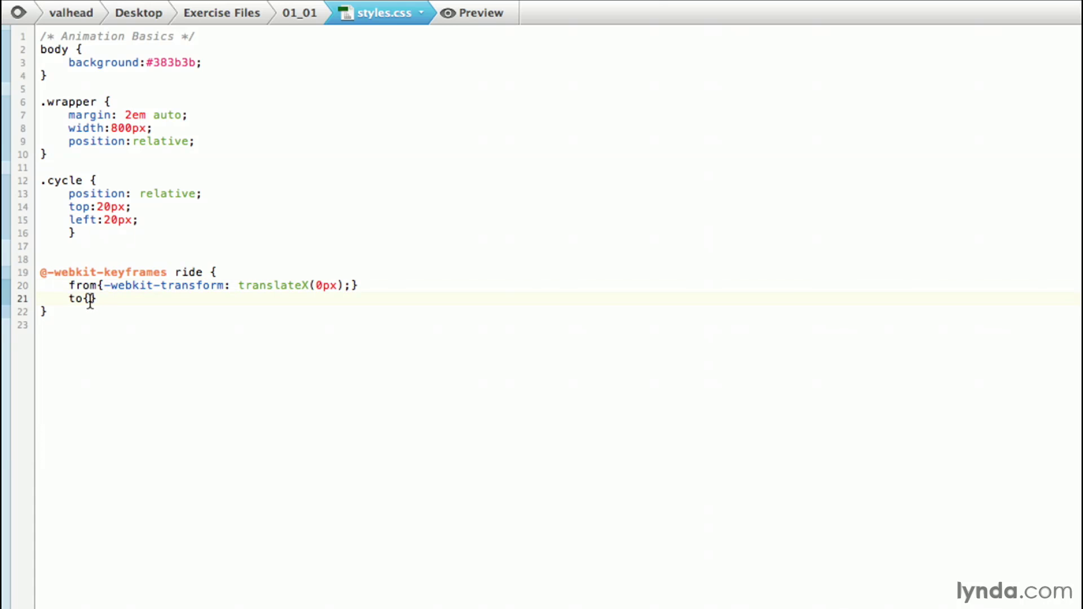
{"action": "type", "text": "-webkit-transform:translateX(400px);"}
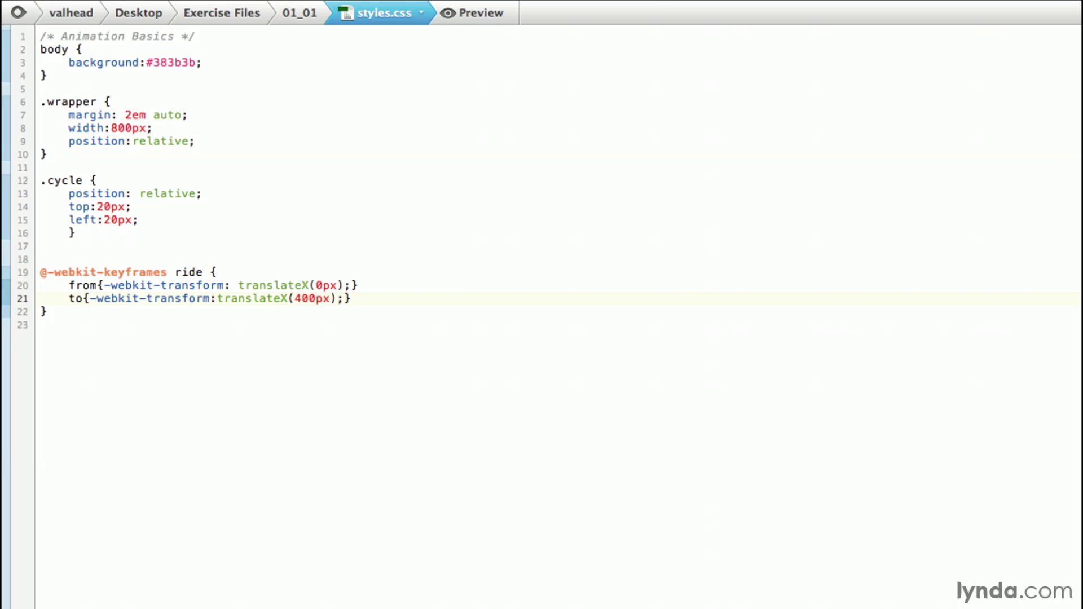
{"action": "left_click", "coordinate": [344, 298]}
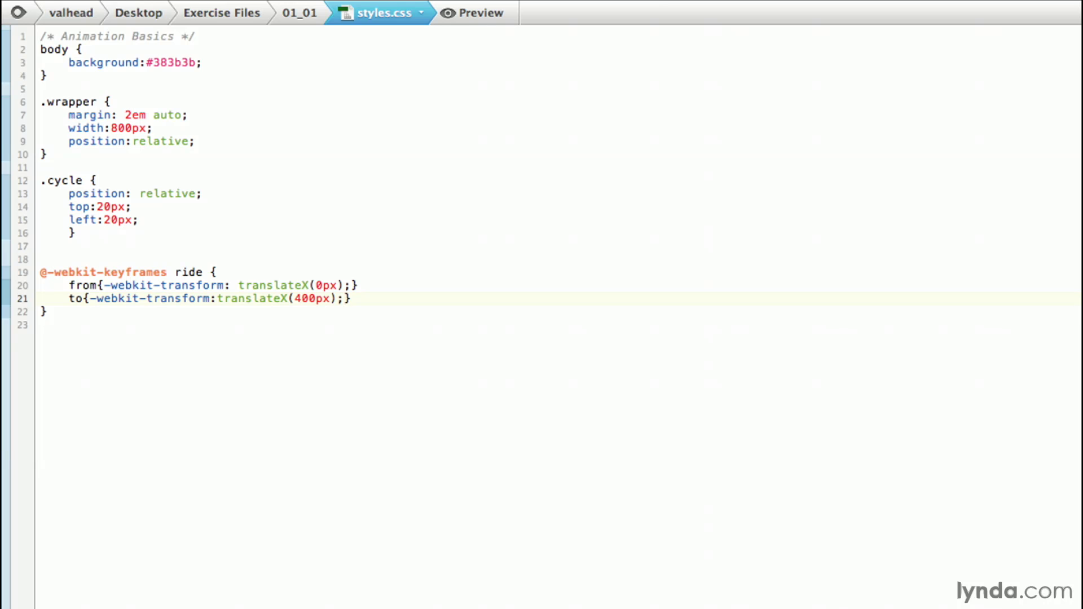
{"action": "left_click", "coordinate": [344, 298]}
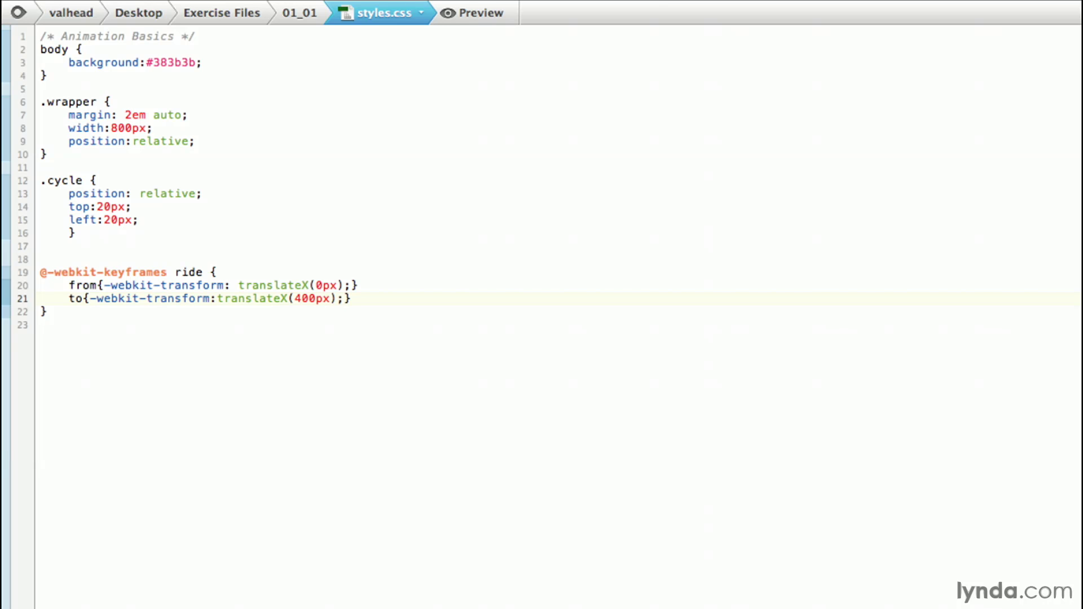
{"action": "left_click", "coordinate": [344, 298]}
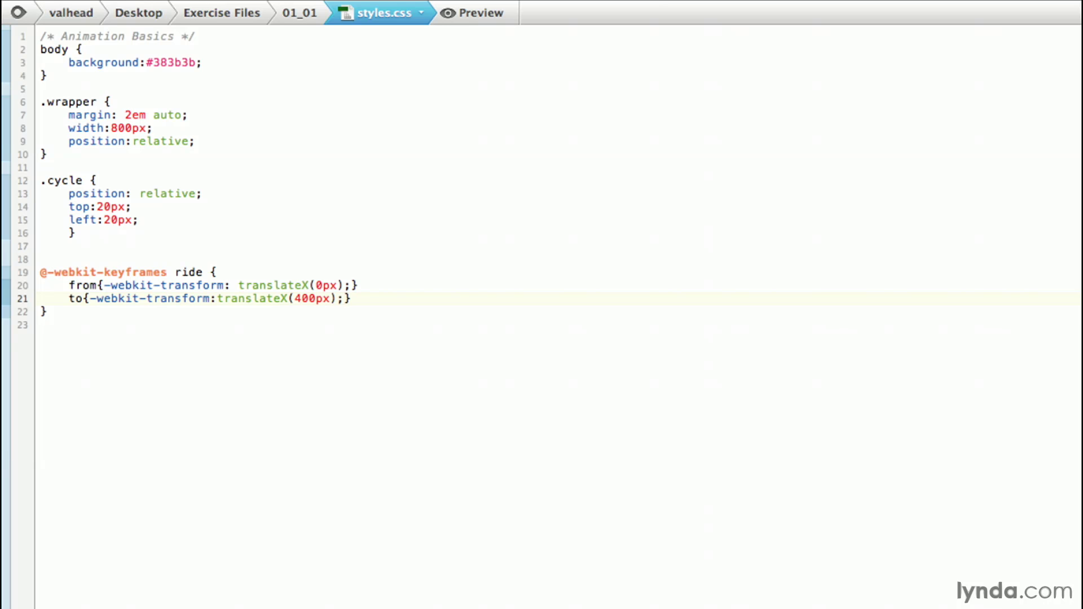
{"action": "left_click", "coordinate": [345, 297]}
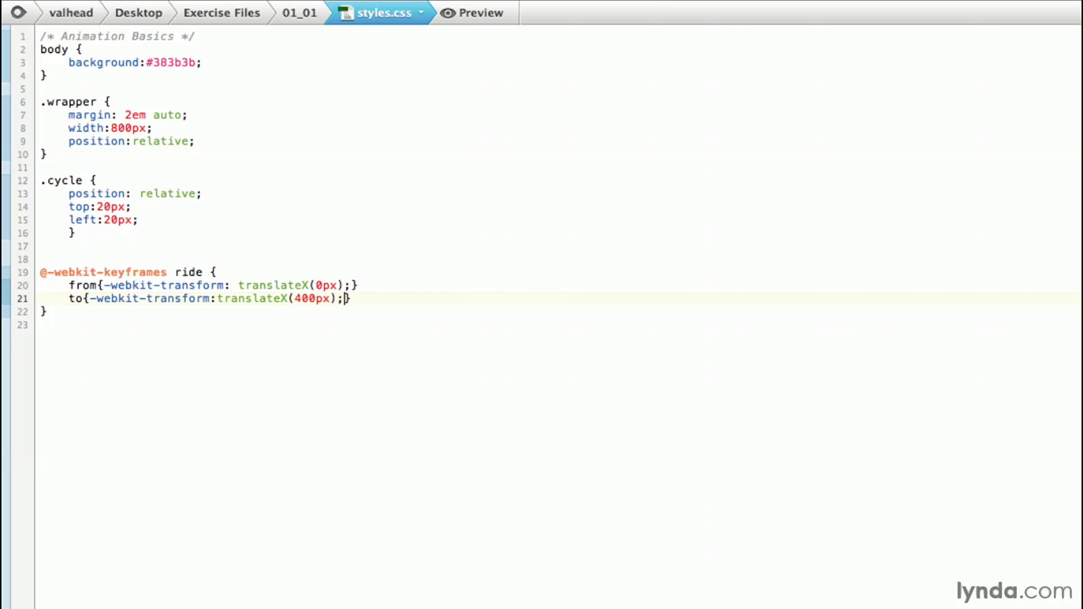
{"action": "mouse_move", "coordinate": [167, 215]}
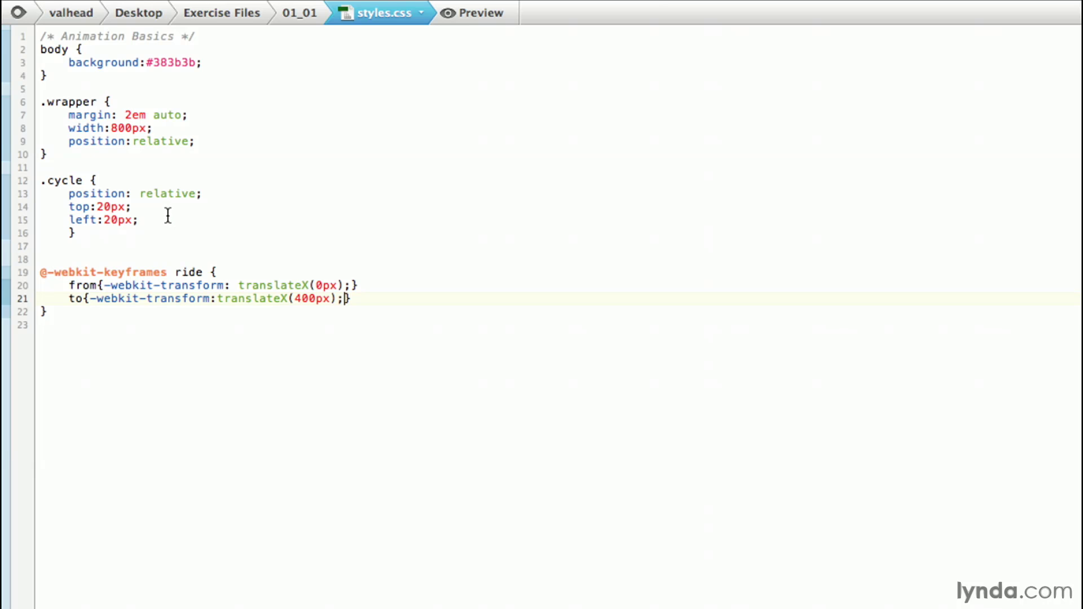
- Add -webkit-animation-name: ride to the .cycle rule
{"action": "left_click", "coordinate": [137, 220]}
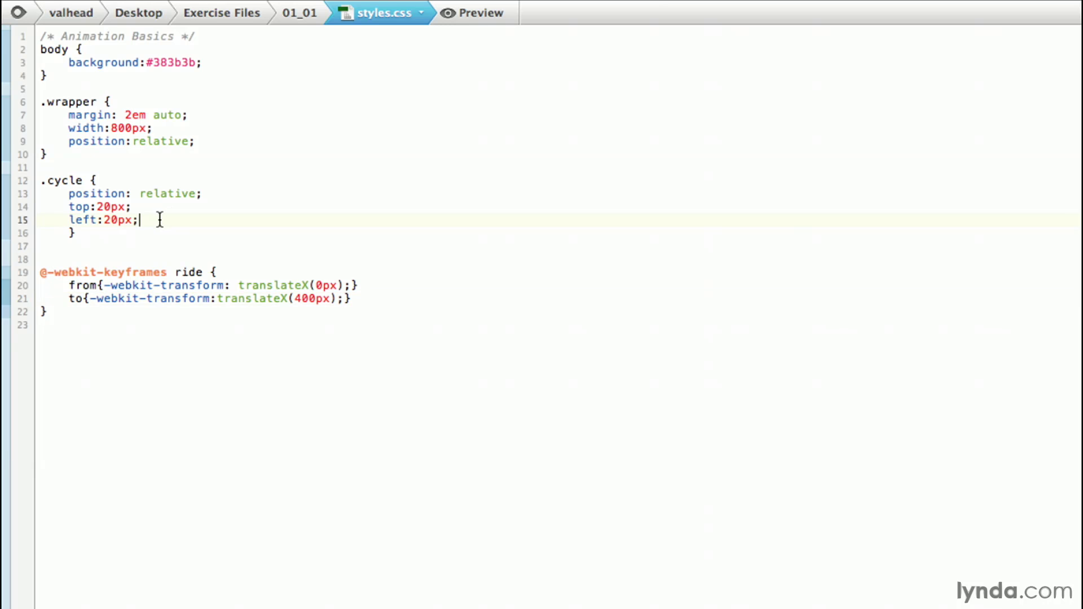
{"action": "key", "text": "enter"}
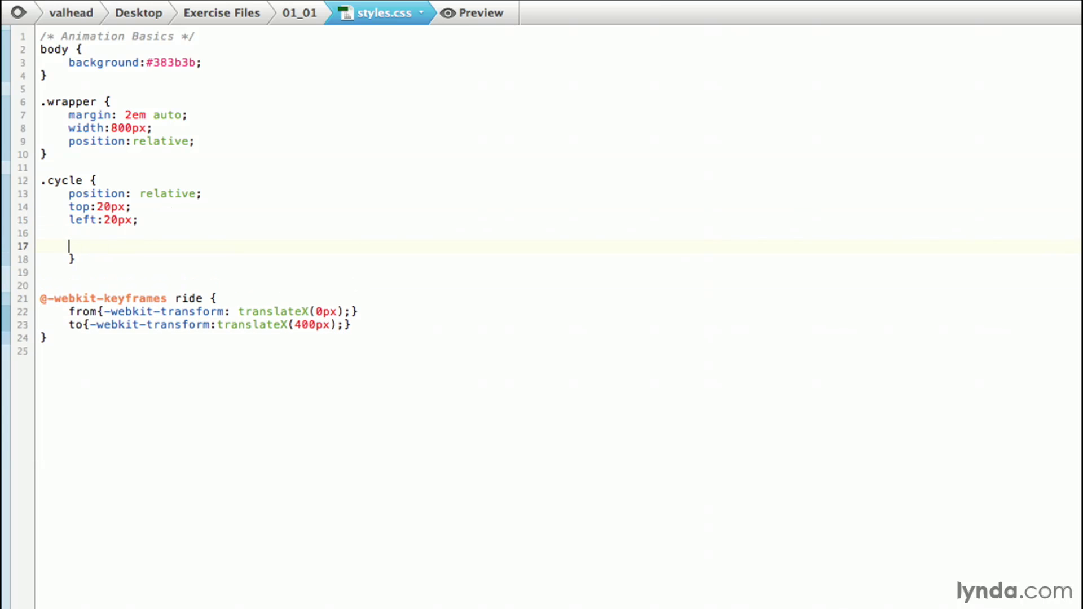
{"action": "type", "text": "-webkit-animation"}
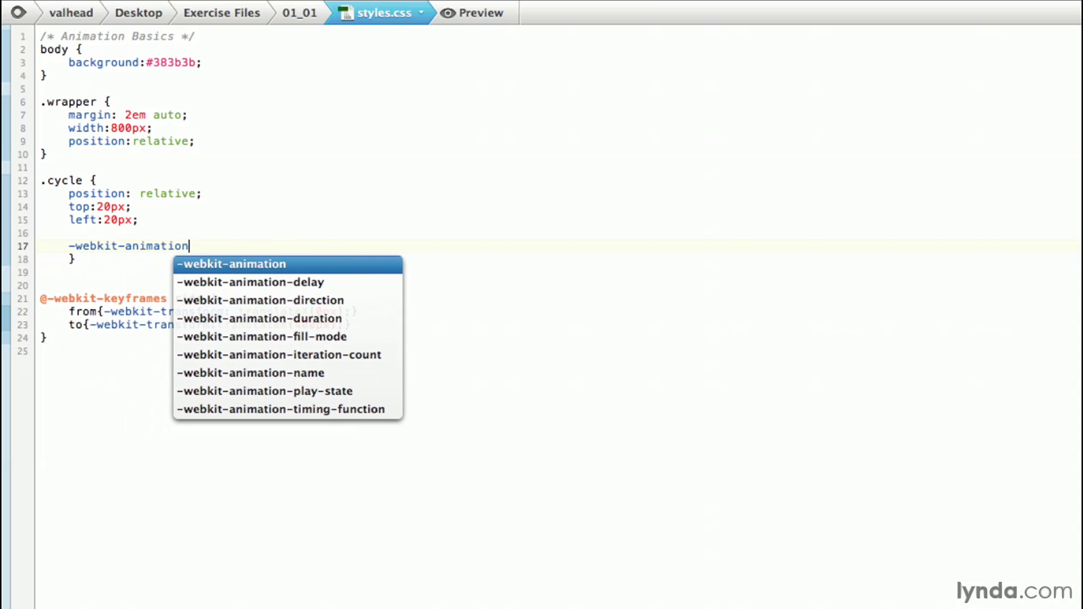
{"action": "left_click", "coordinate": [250, 372]}
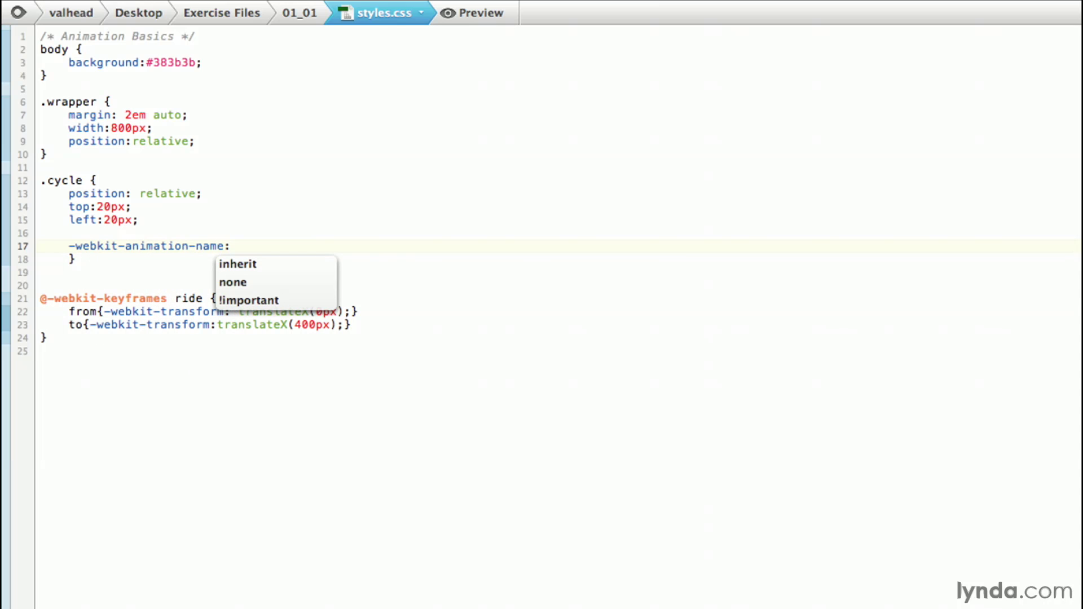
{"action": "type", "text": "ride"}
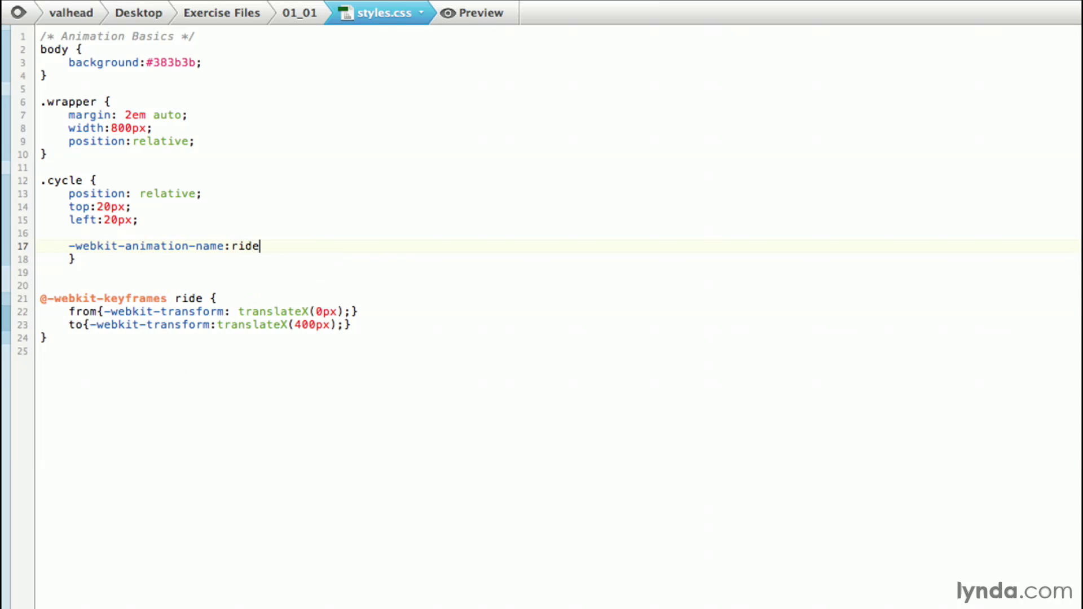
{"action": "type", "text": ";"}
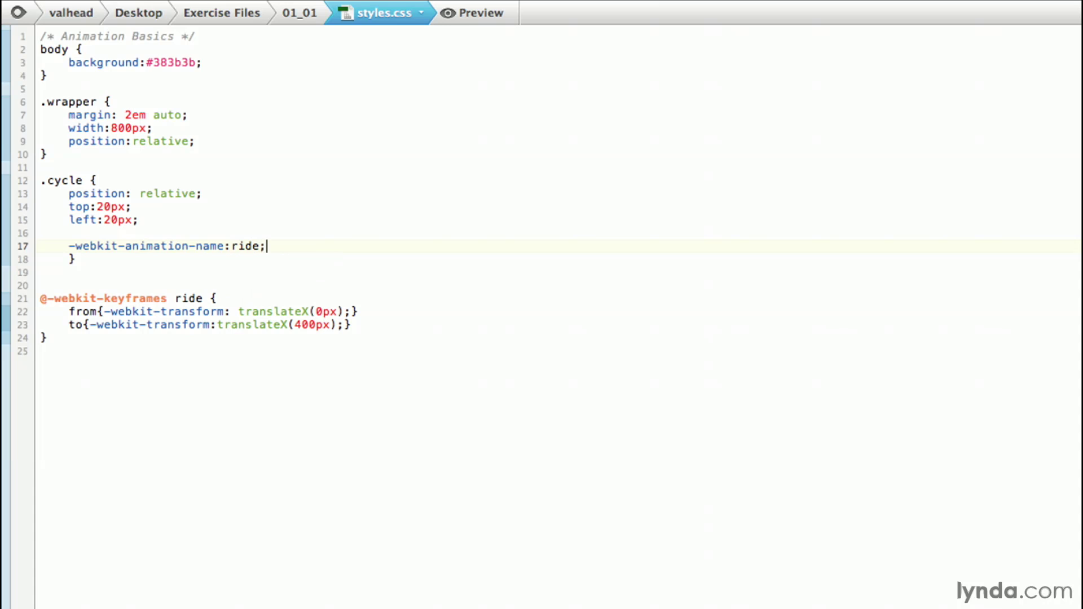
- Add -webkit-animation-duration: 2s to the .cycle rule
{"action": "type", "text": "-webkit-animation"}
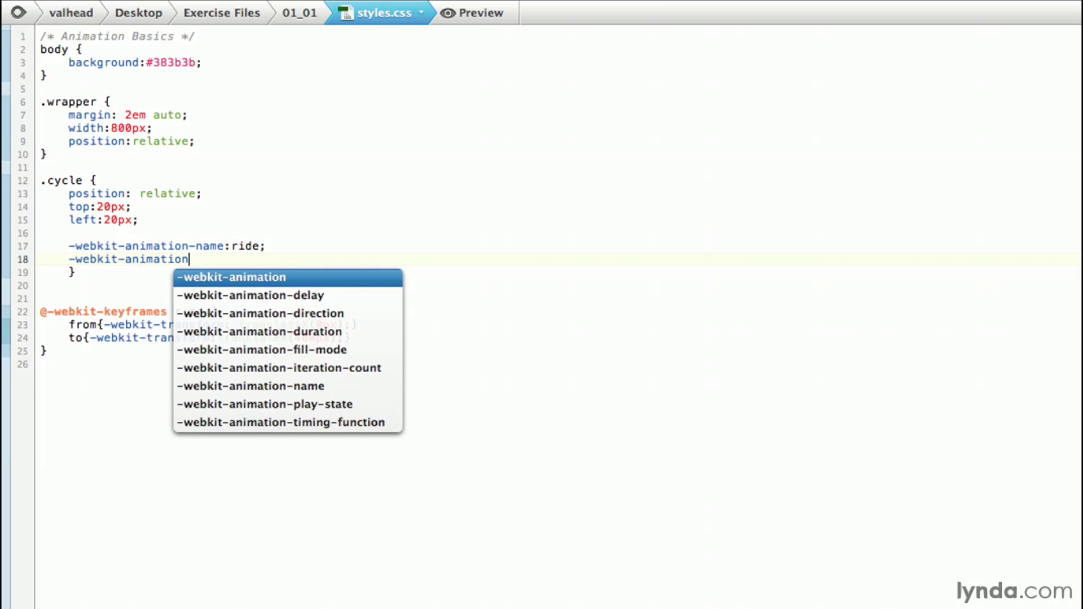
{"action": "left_click", "coordinate": [261, 331]}
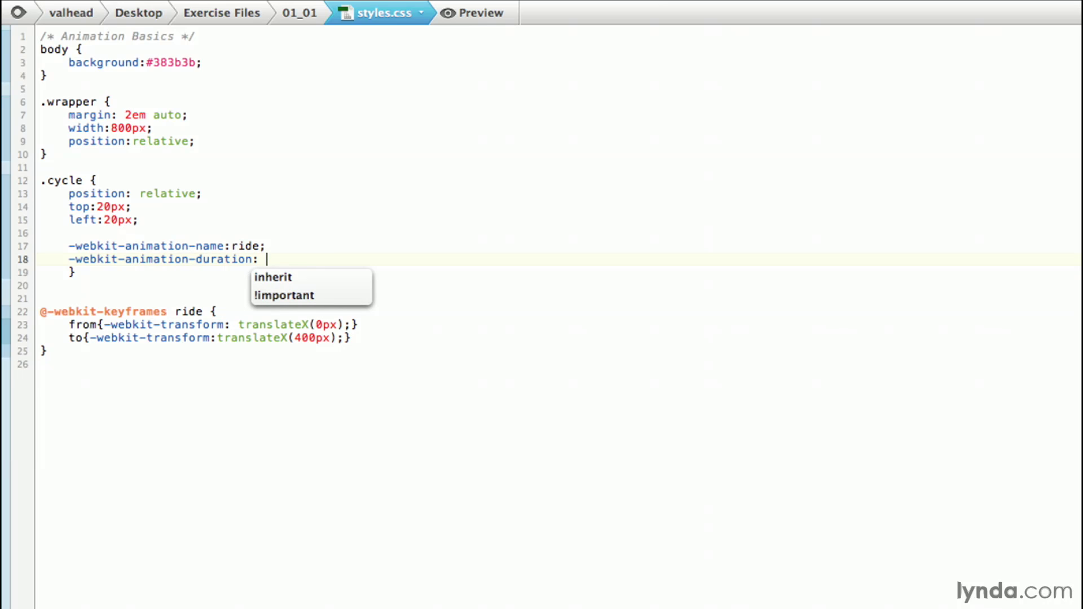
{"action": "type", "text": "2s;"}
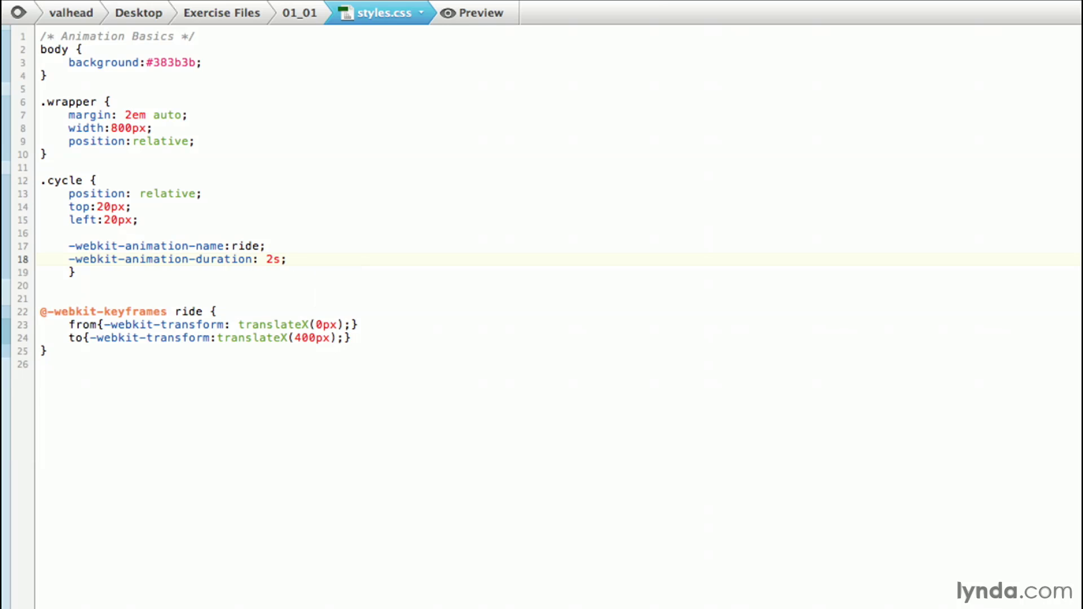
{"action": "left_click", "coordinate": [285, 260]}
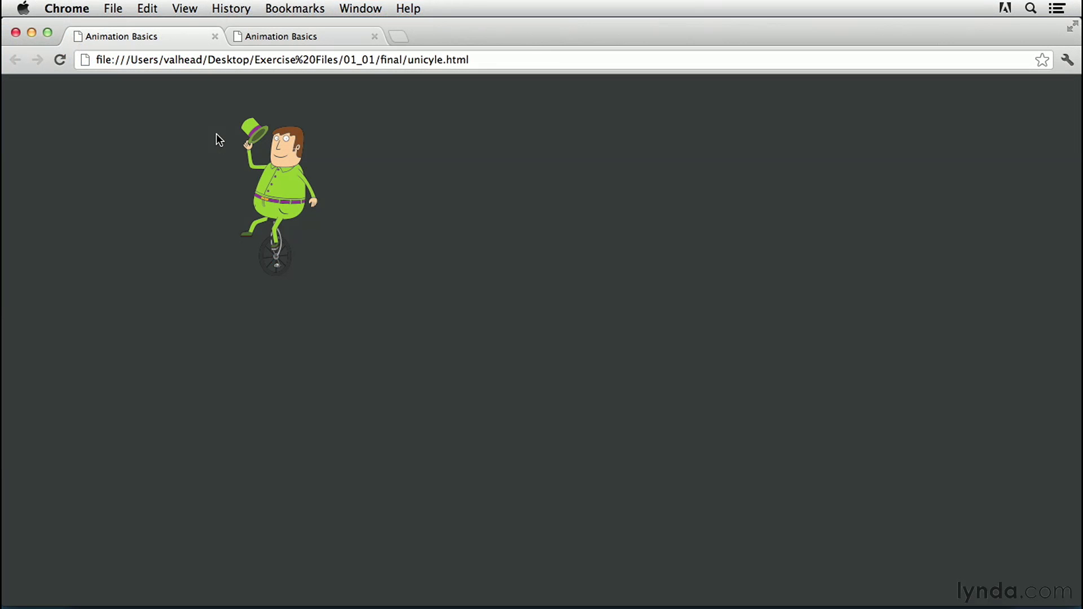
- Reload the second Animation Basics tab so the rider rides across to the right
{"action": "left_click", "coordinate": [304, 36]}
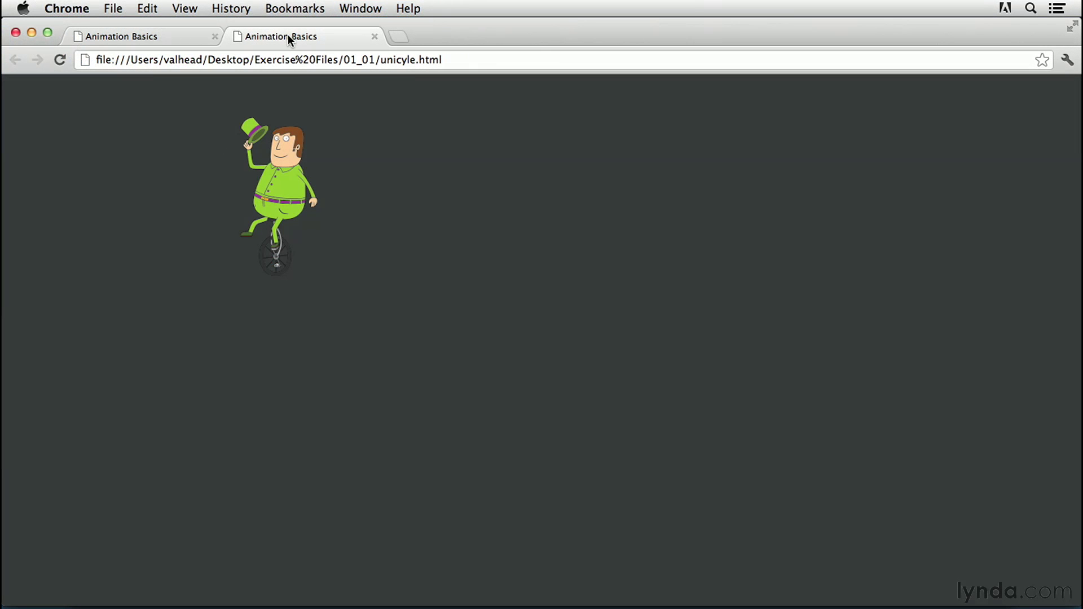
{"action": "left_click", "coordinate": [60, 59]}
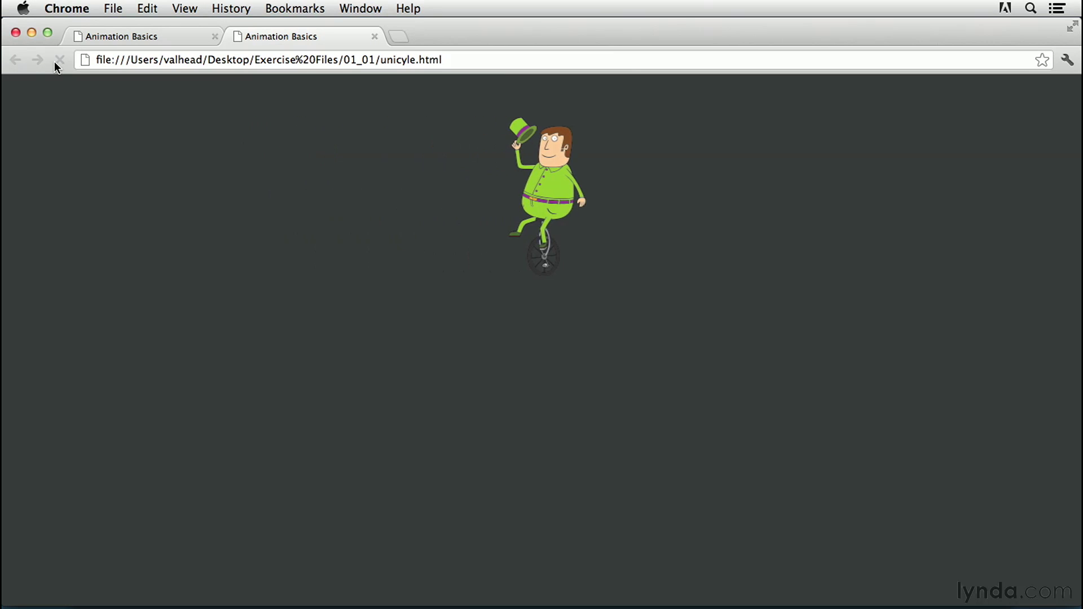
{"action": "left_click", "coordinate": [60, 59]}
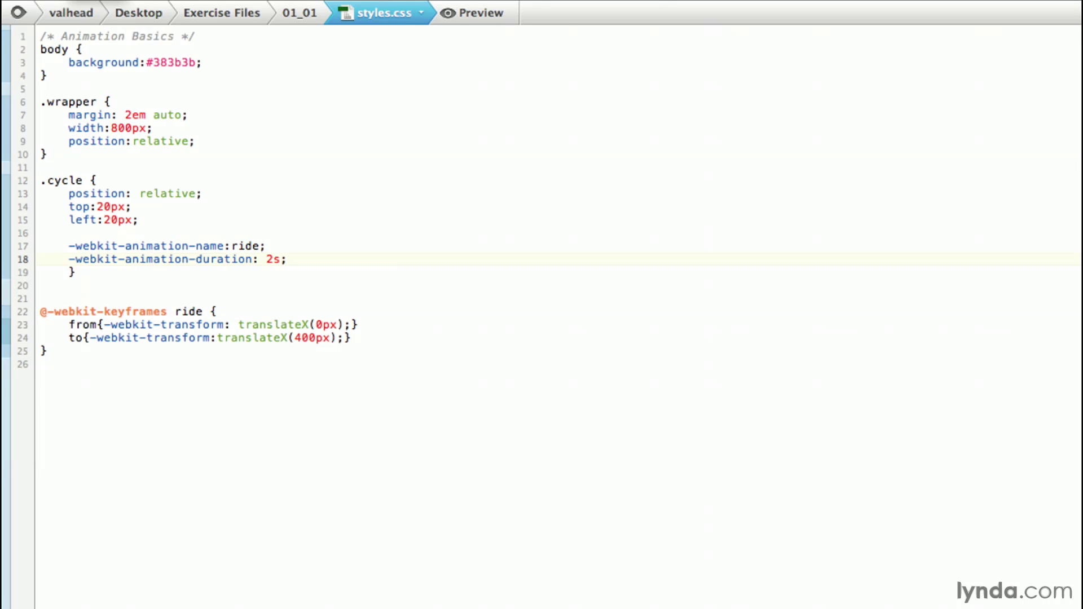
- Add -webkit-animation-timing-function: ease-in after the 2s duration line
{"action": "type", "text": "-webkit-ani"}
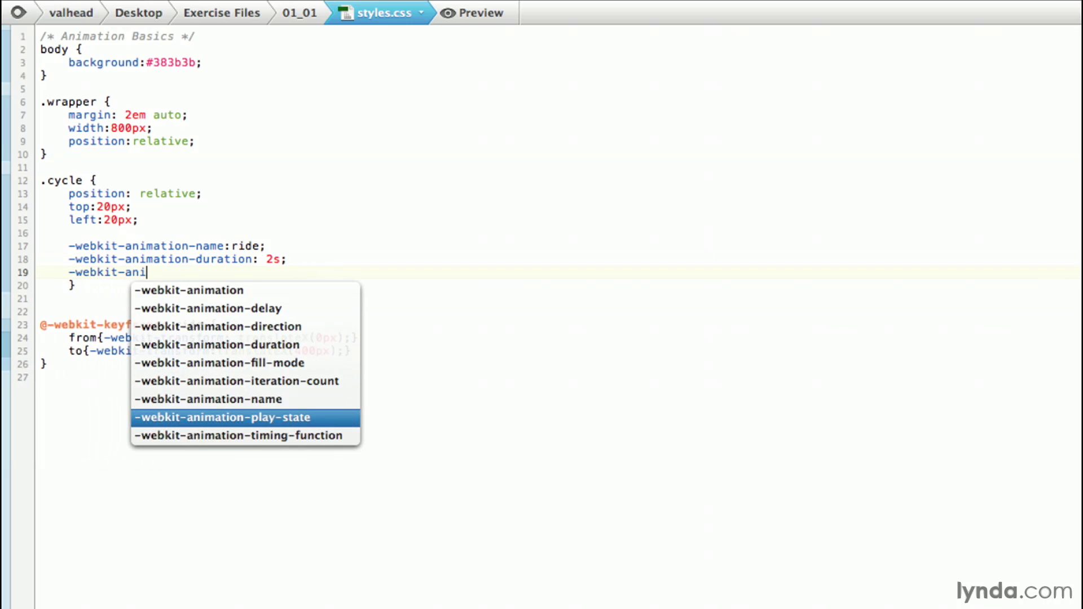
{"action": "left_click", "coordinate": [208, 436]}
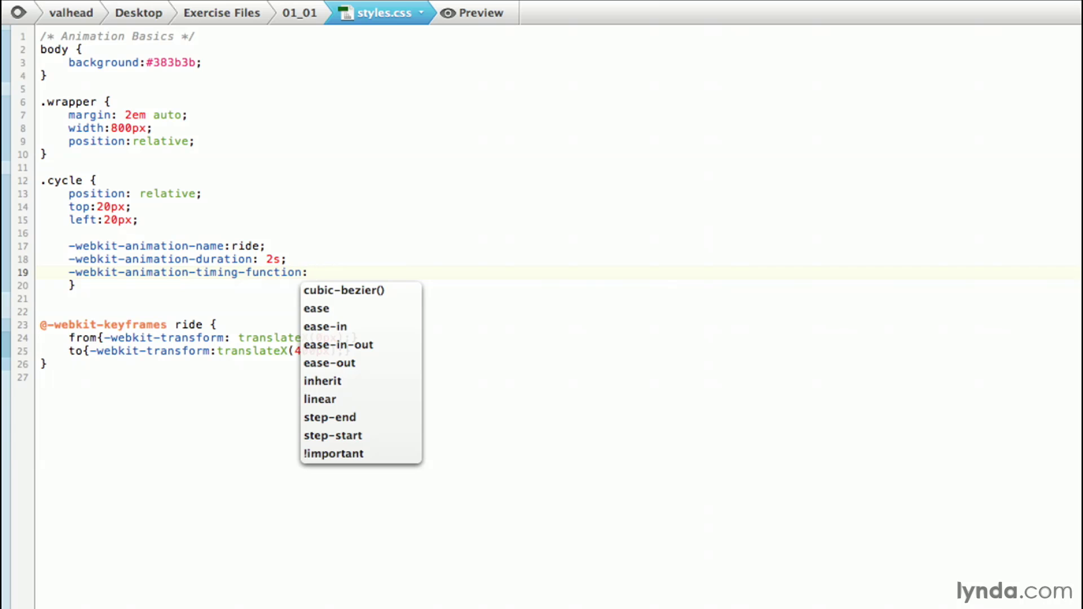
{"action": "type", "text": "ease-in;"}
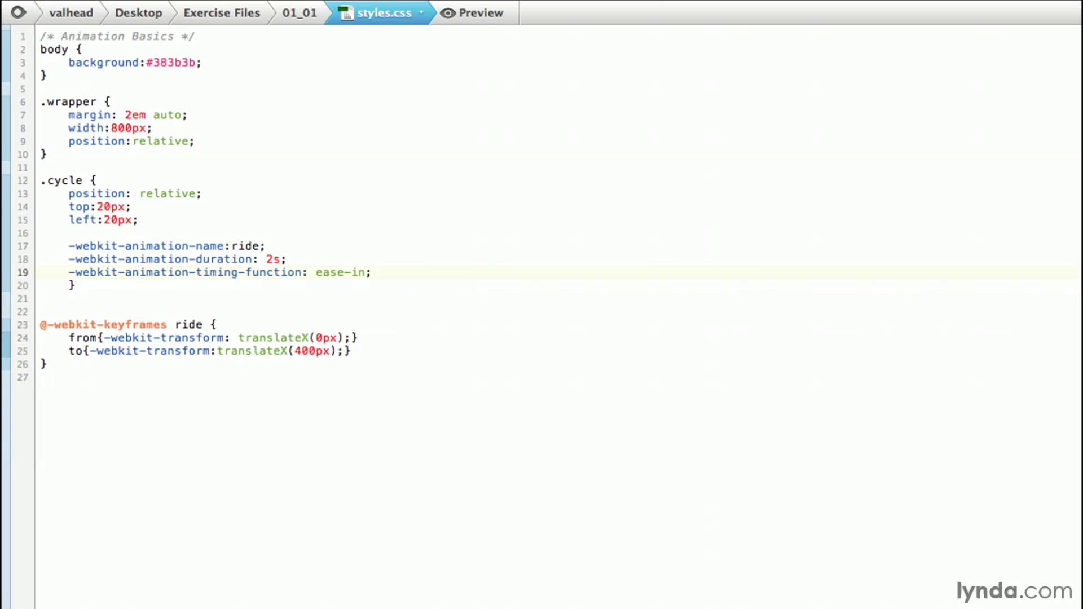
{"action": "left_click", "coordinate": [372, 272]}
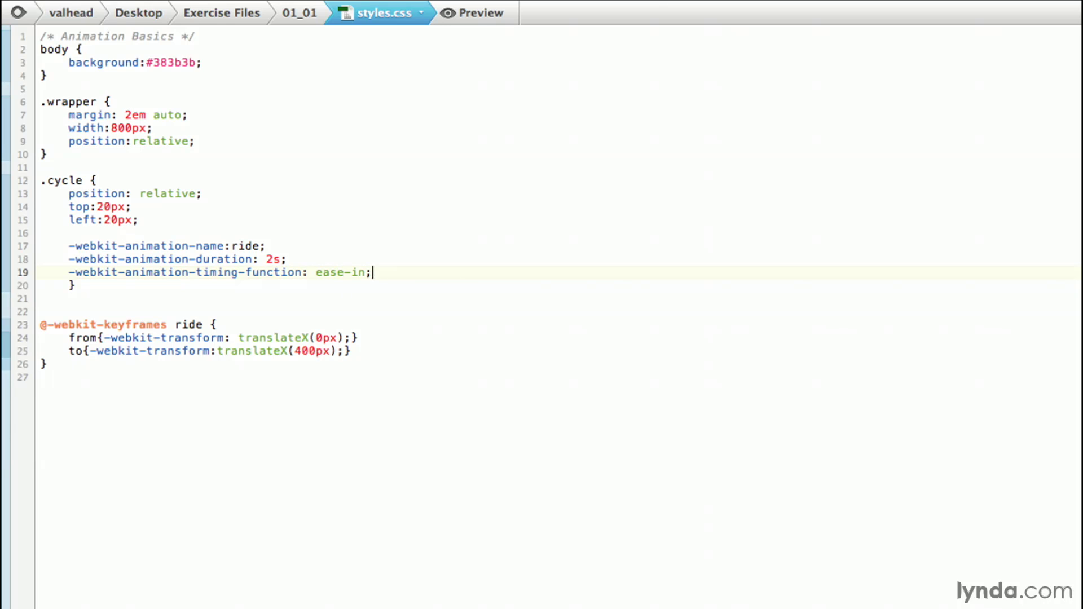
{"action": "mouse_move", "coordinate": [371, 272]}
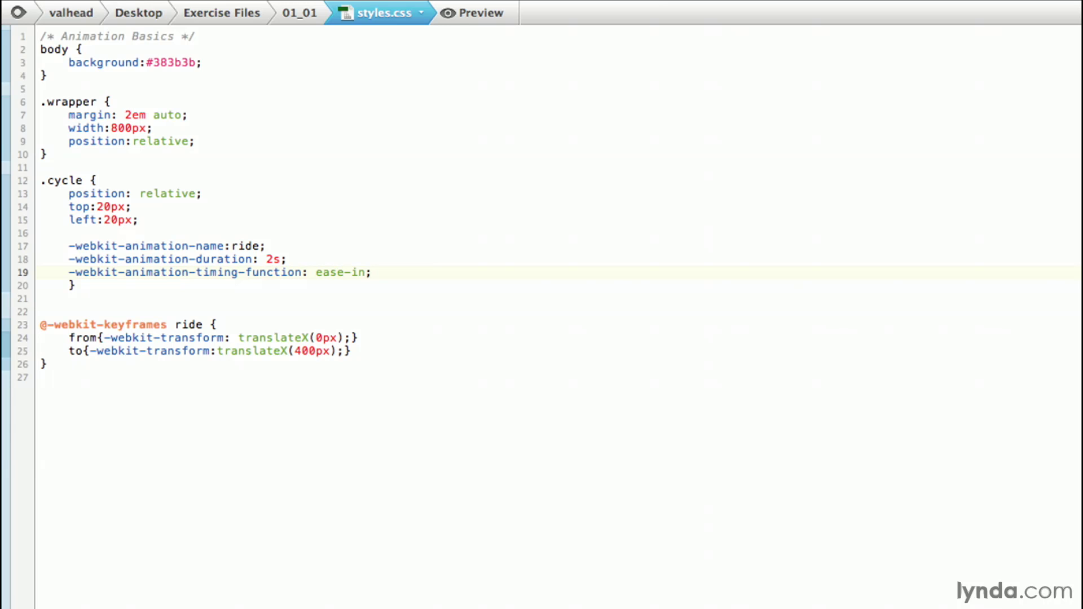
- Add -webkit-animation-iteration-count: 1 after the ease-in line
{"action": "key", "text": "Return"}
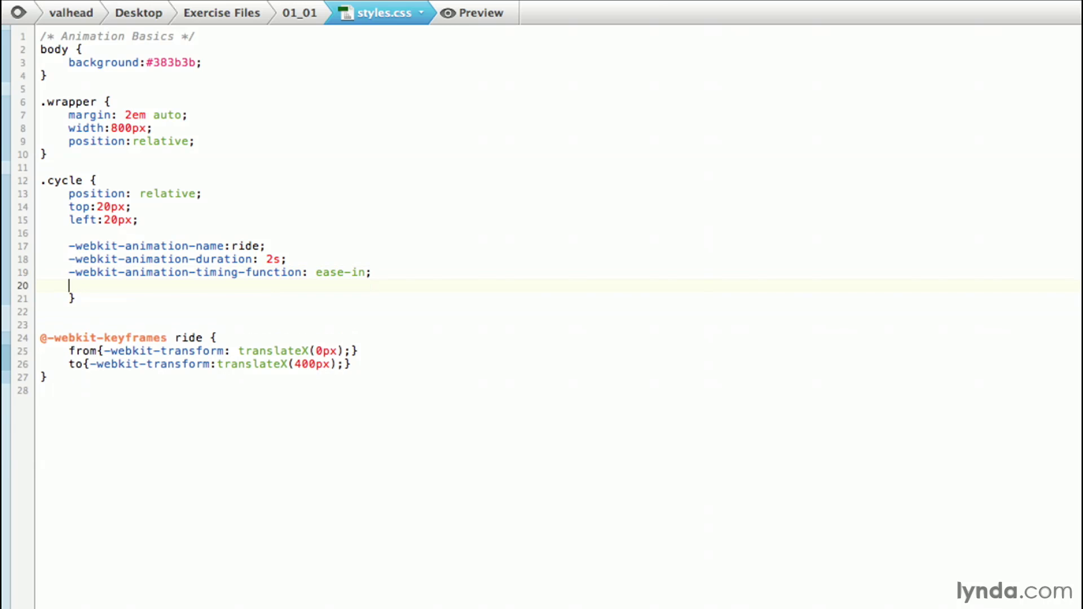
{"action": "type", "text": "-w"}
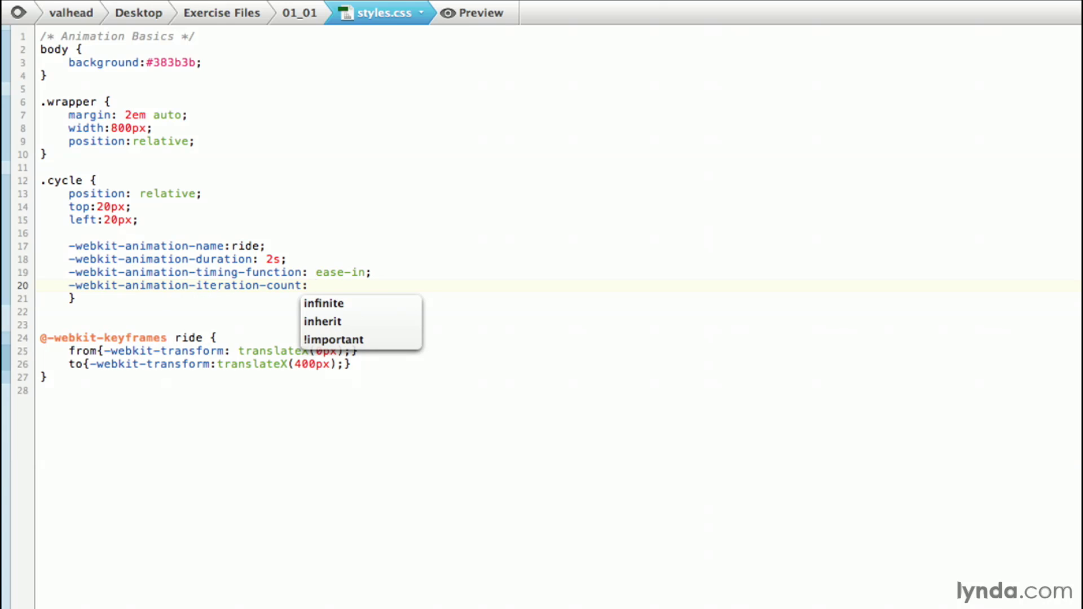
{"action": "type", "text": "1"}
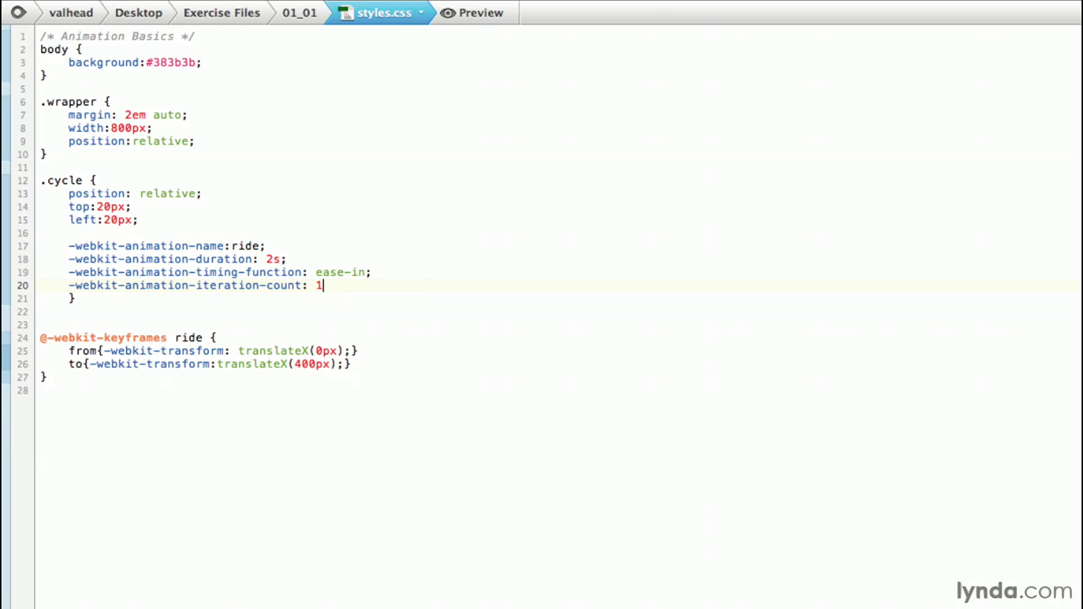
{"action": "type", "text": ";"}
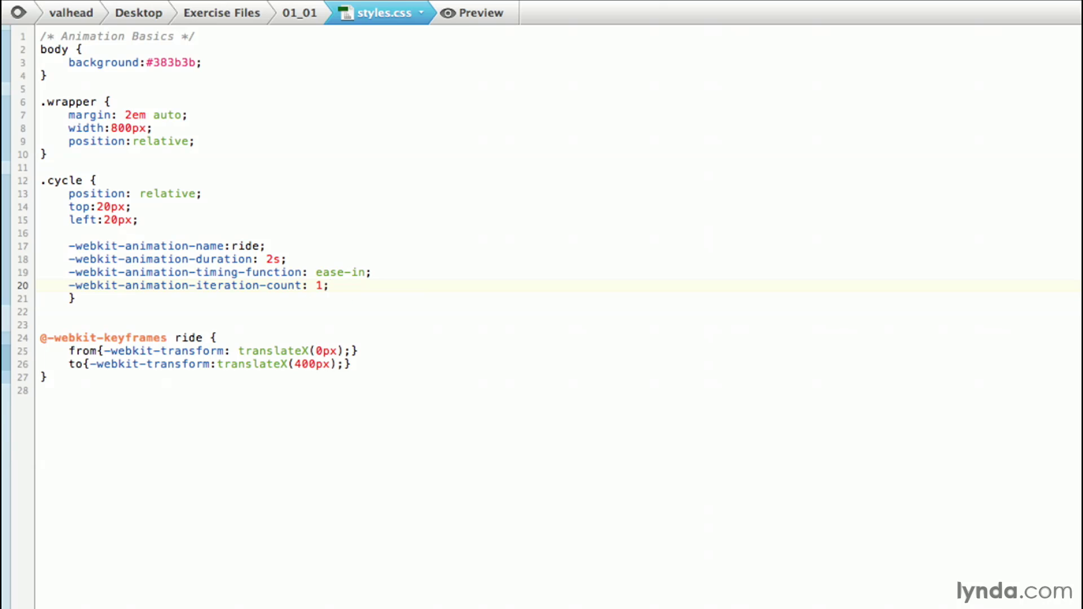
{"action": "left_click", "coordinate": [331, 285]}
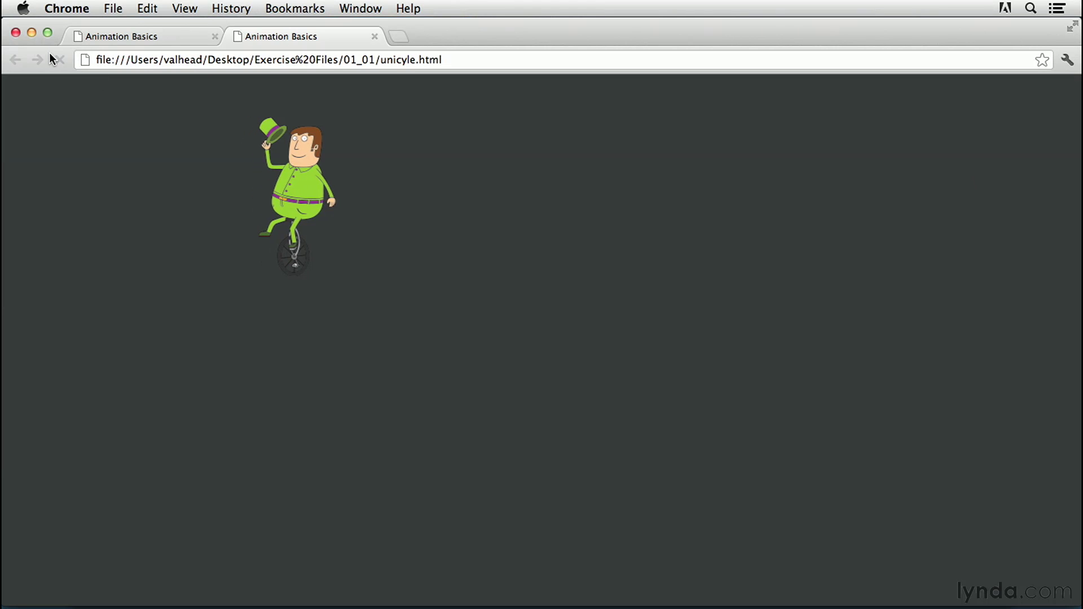
- Reload the unicycle page to replay the eased, single ride
{"action": "left_click", "coordinate": [57, 60]}
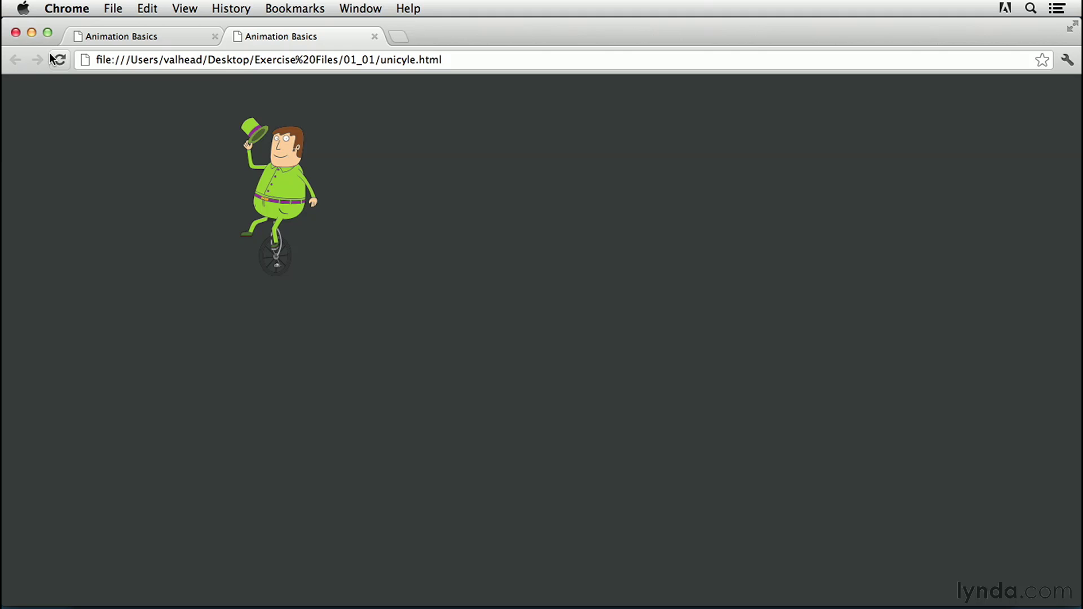
{"action": "mouse_move", "coordinate": [58, 60]}
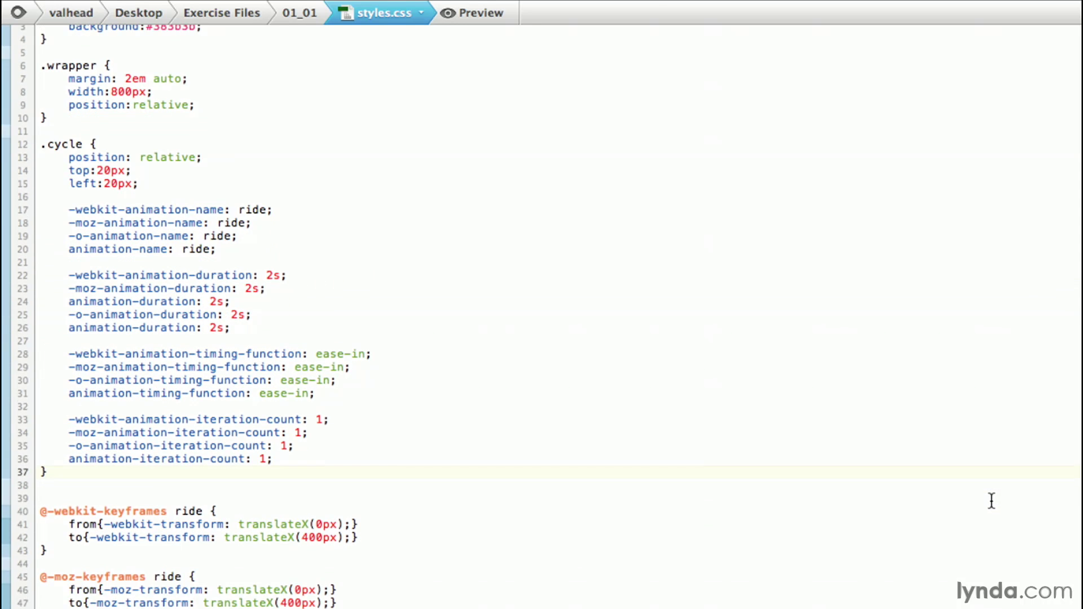
- Review the pasted -moz-, -o- and unprefixed animation rules and keyframes, then switch to Chrome
{"action": "scroll", "scroll_direction": "down", "scroll_amount": 3}
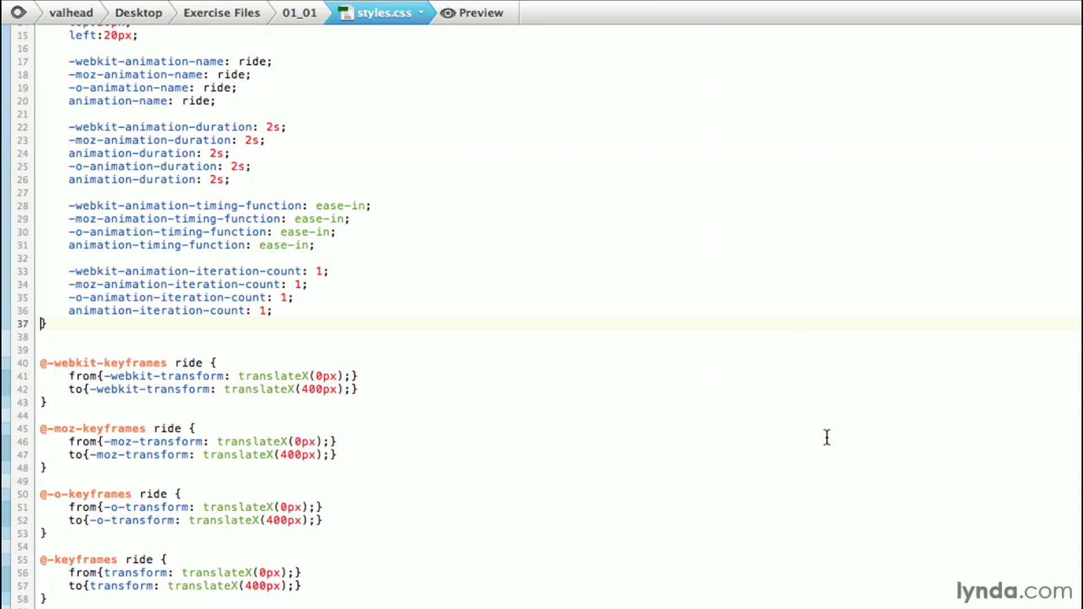
{"action": "left_click", "coordinate": [472, 13]}
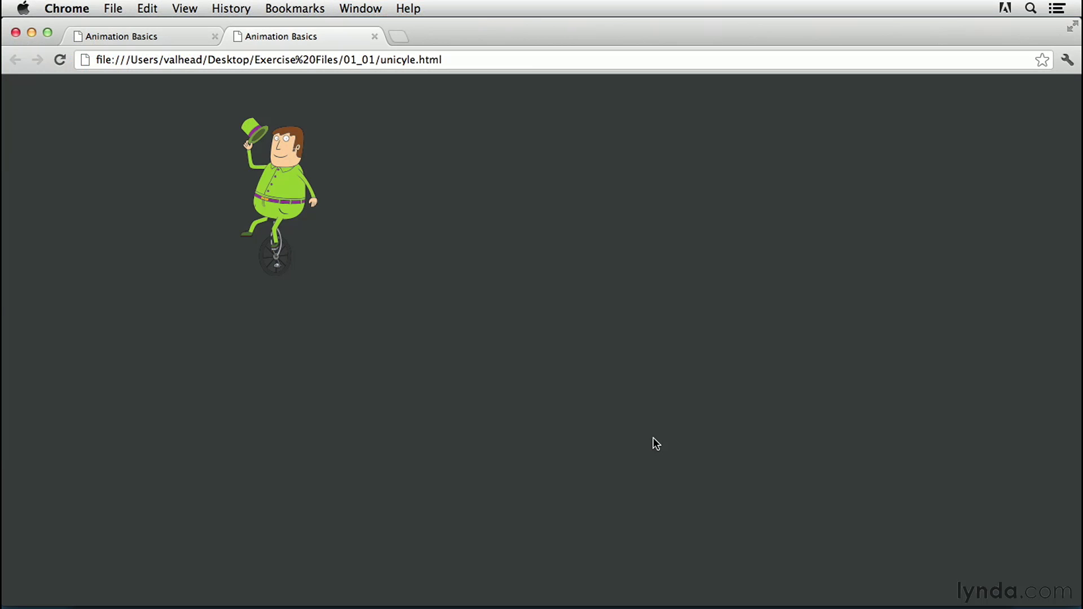
{"action": "mouse_move", "coordinate": [165, 53]}
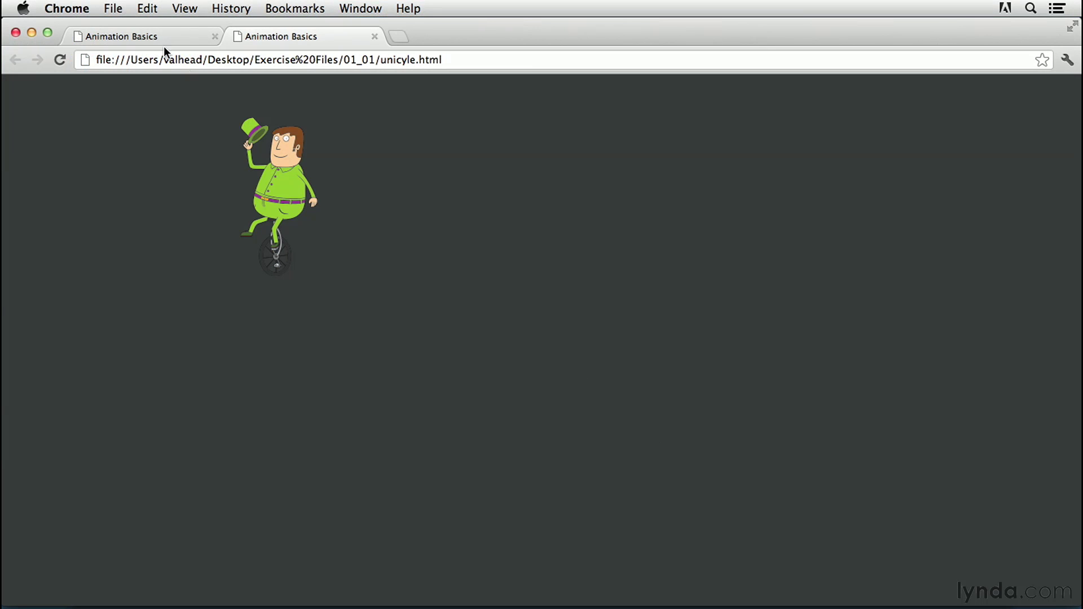